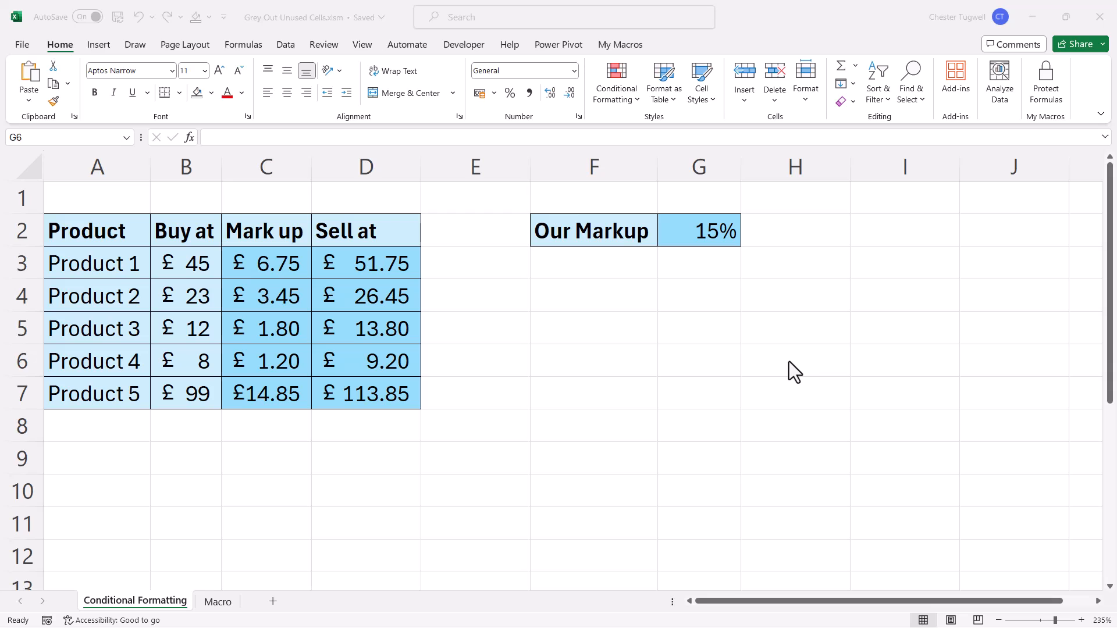
mouse_move(105, 209)
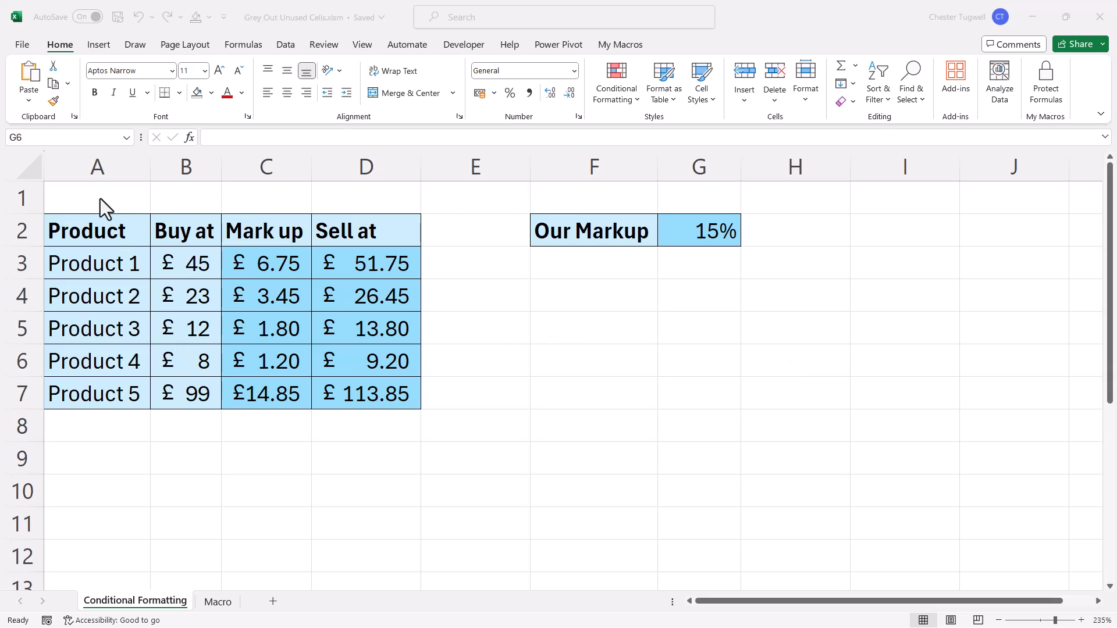
Select the whole Conditional Formatting worksheet, starting from cell A1.
click(97, 198)
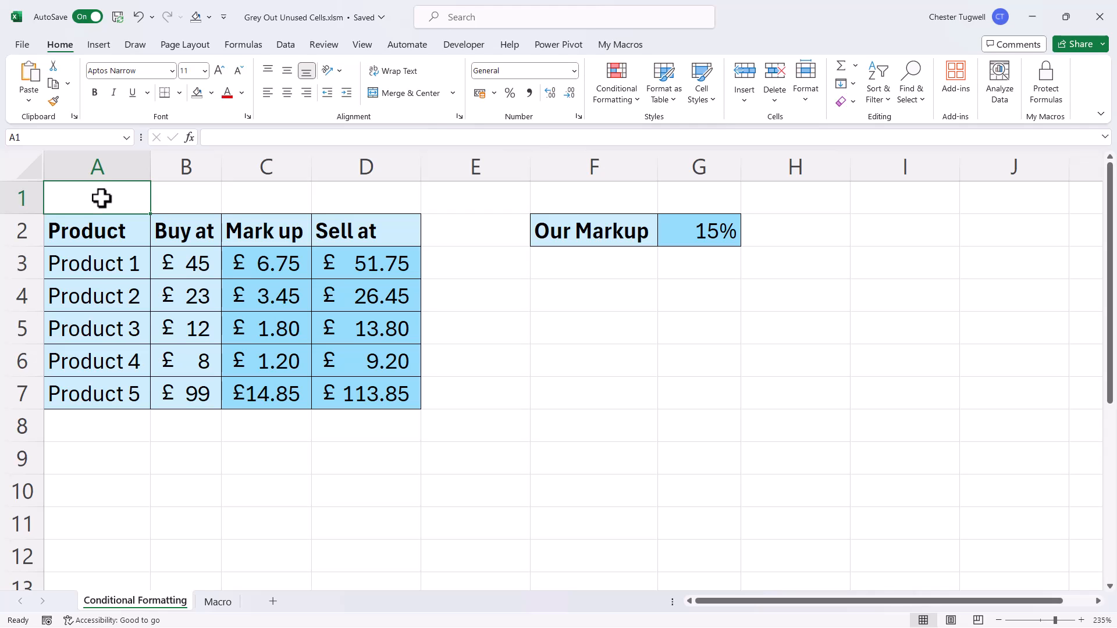
mouse_move(35, 173)
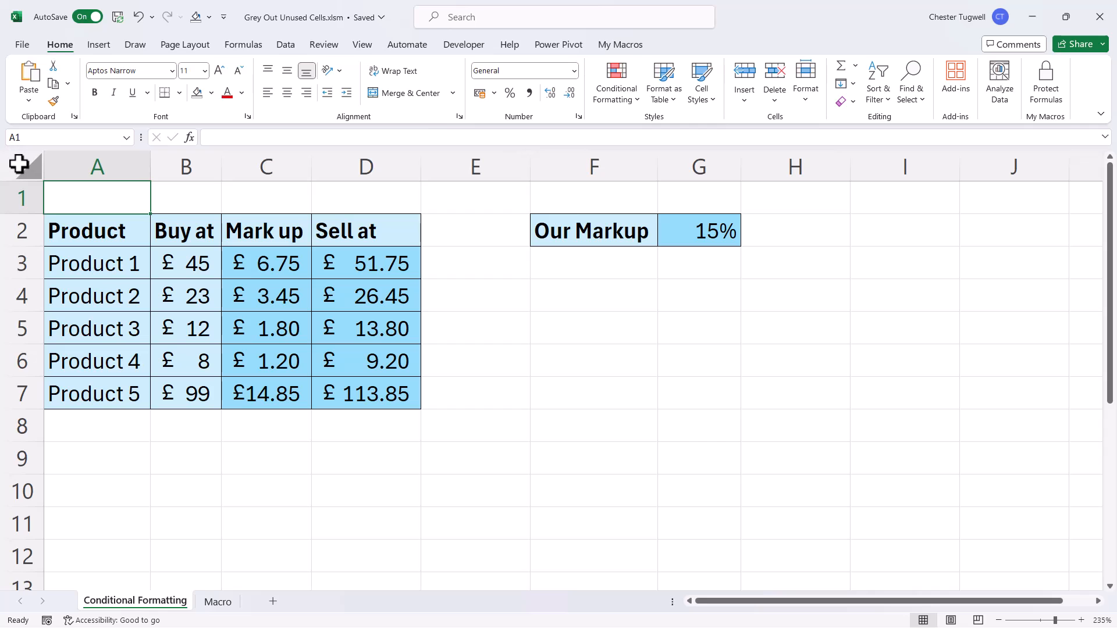
click(20, 165)
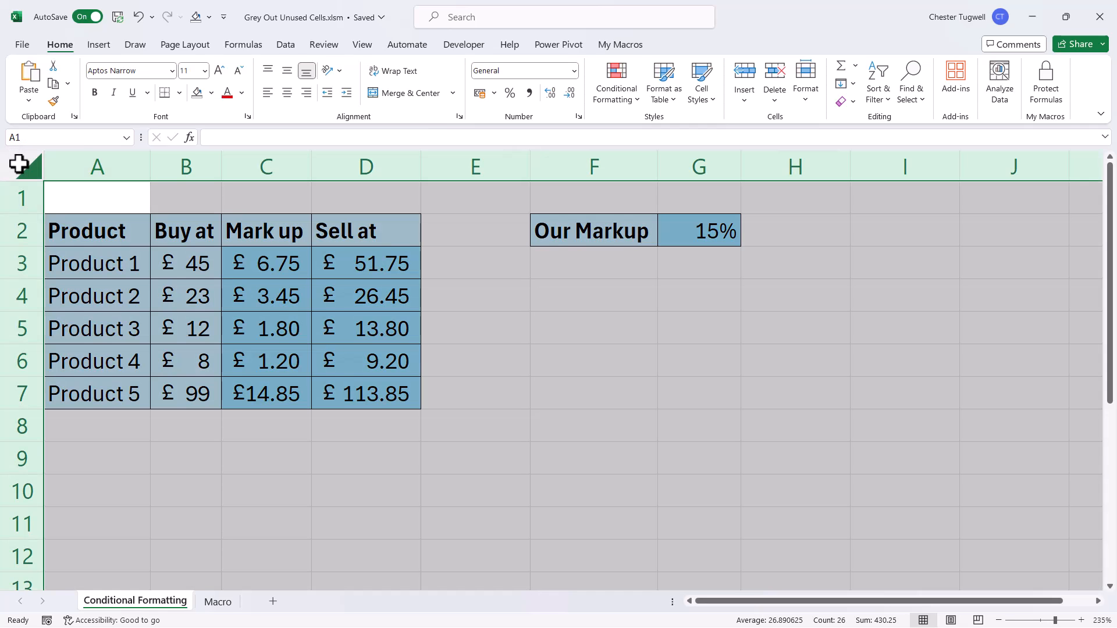
mouse_move(50, 196)
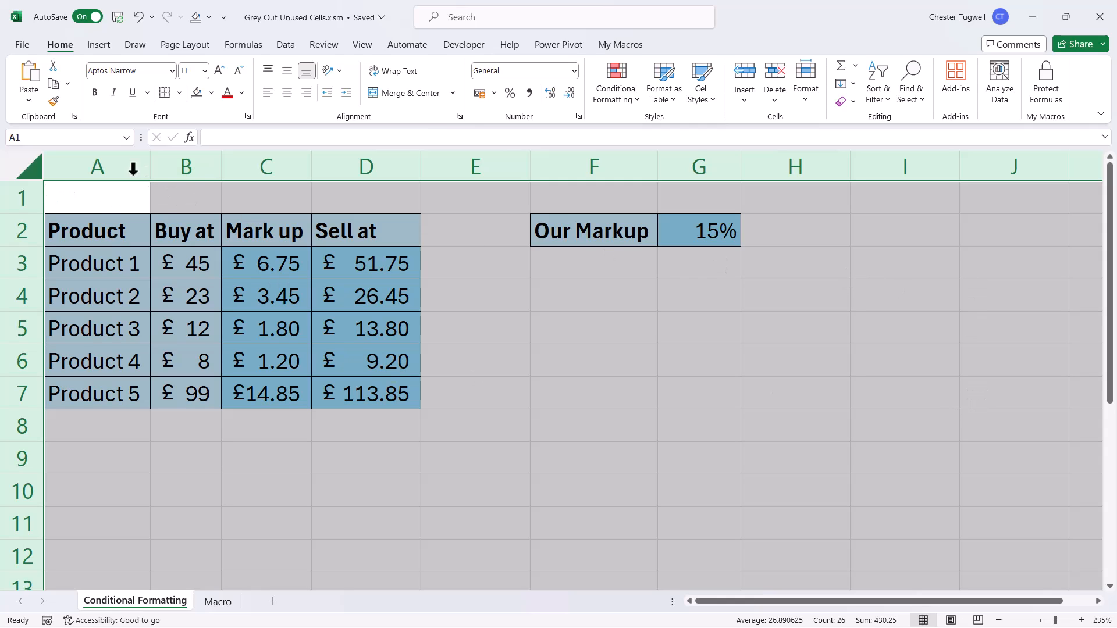
mouse_move(138, 198)
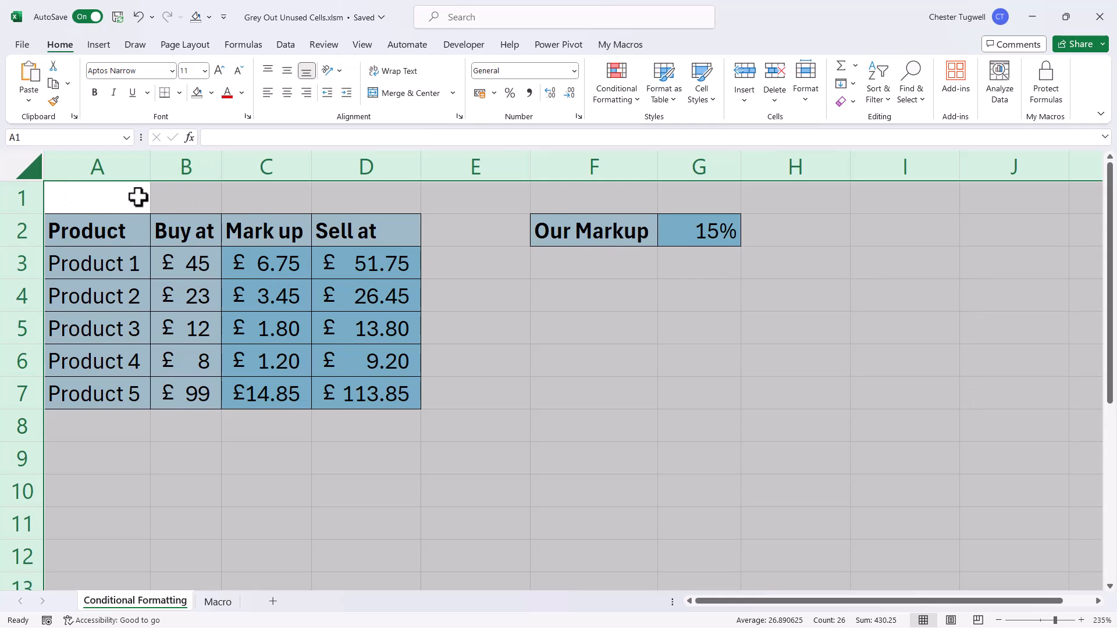
mouse_move(126, 197)
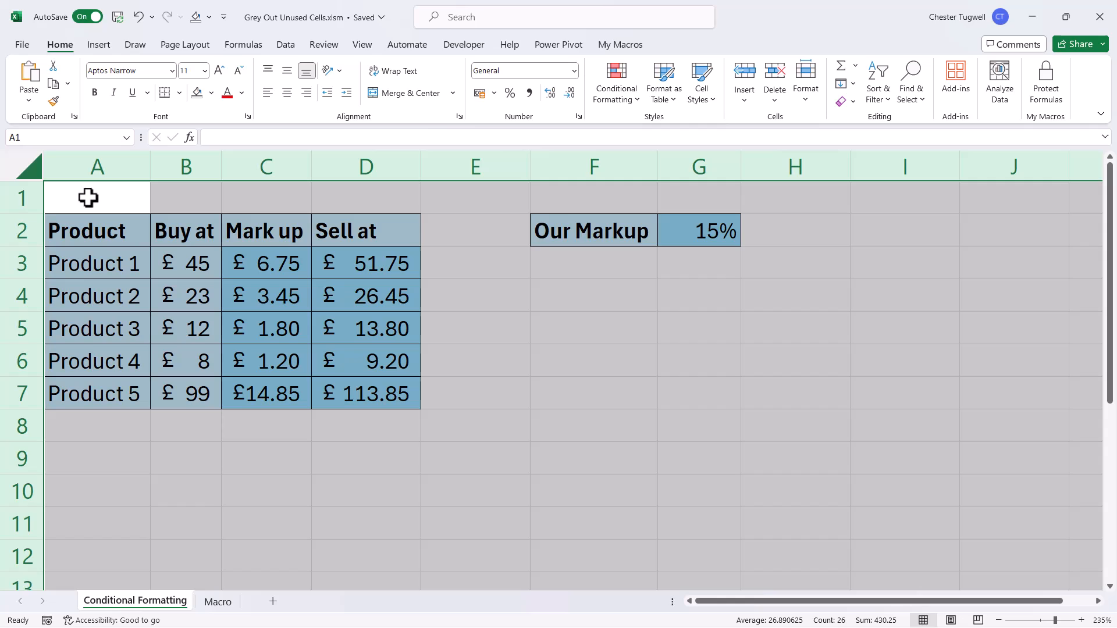
mouse_move(199, 208)
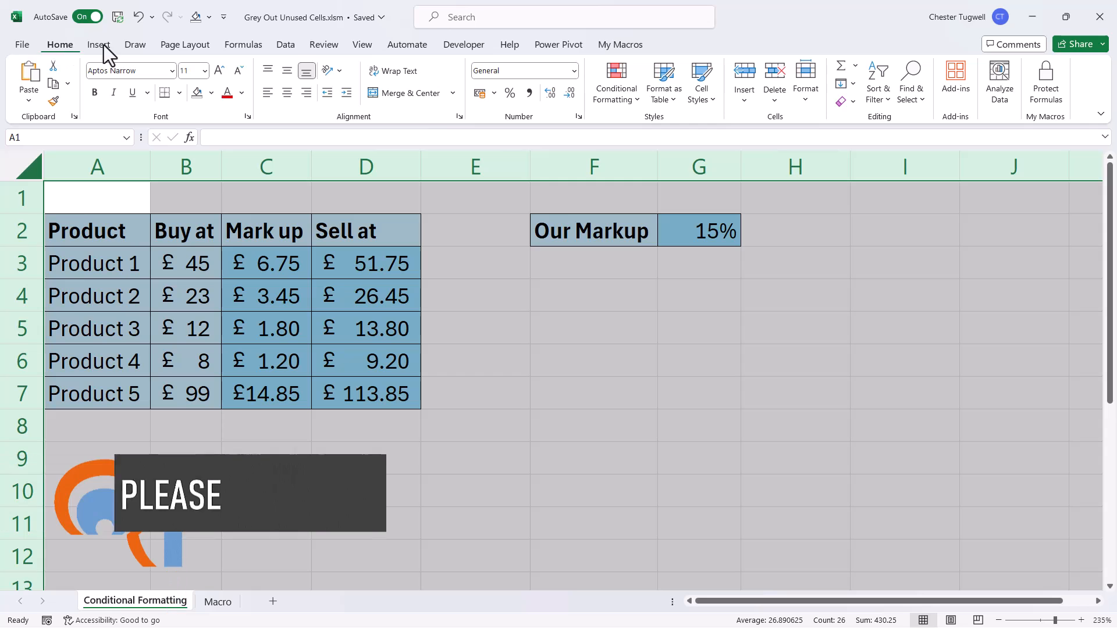
Start a new conditional formatting rule using the formula =ISBLANK(A1).
click(616, 80)
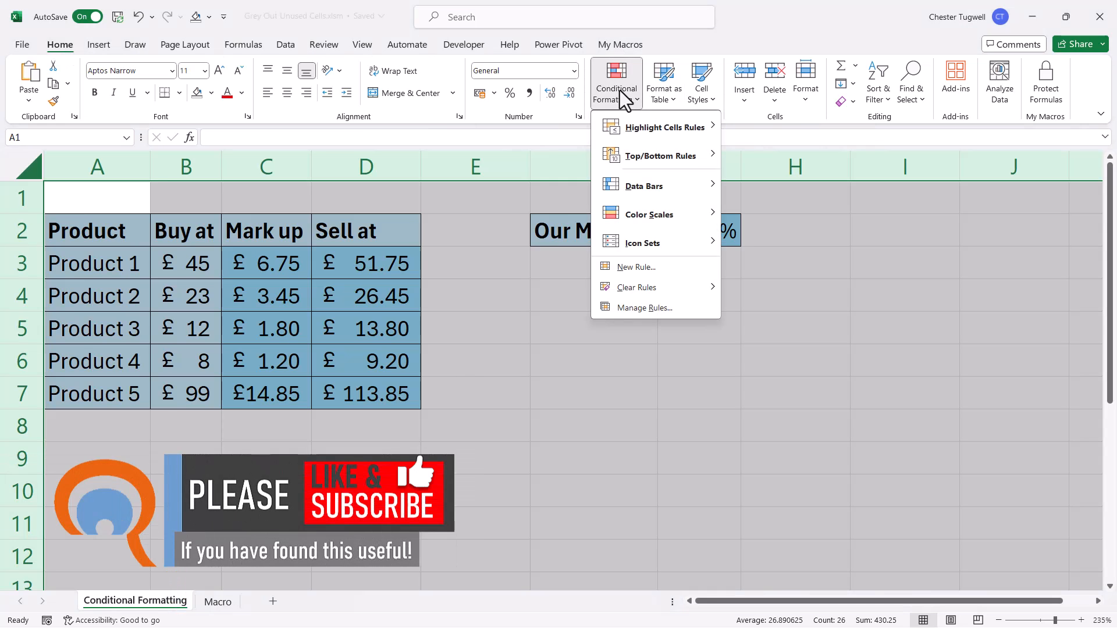
mouse_move(623, 278)
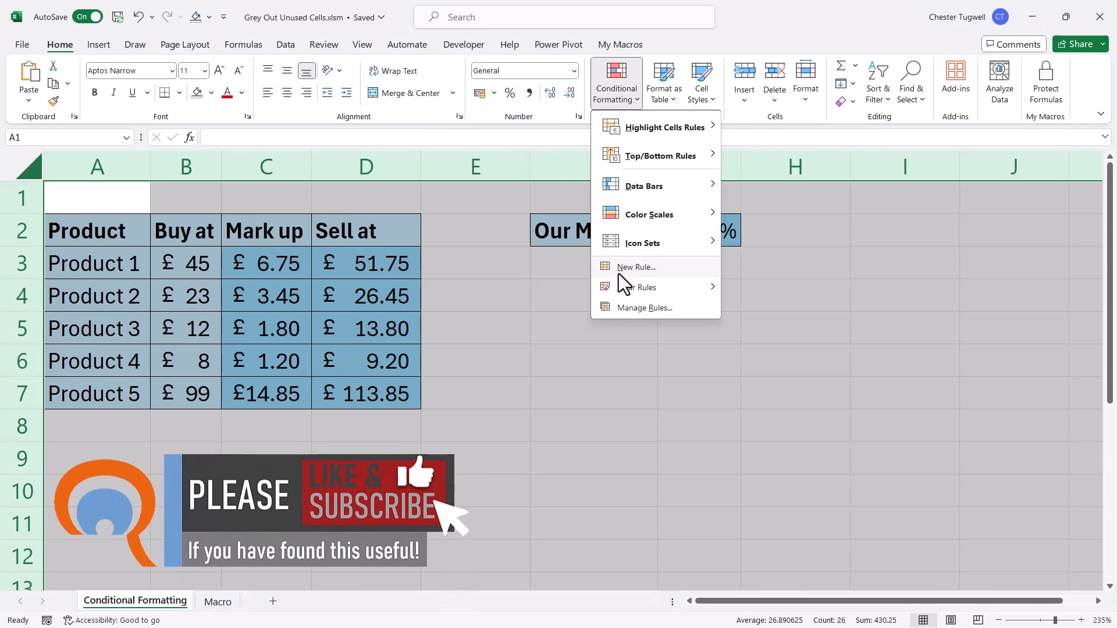
click(635, 266)
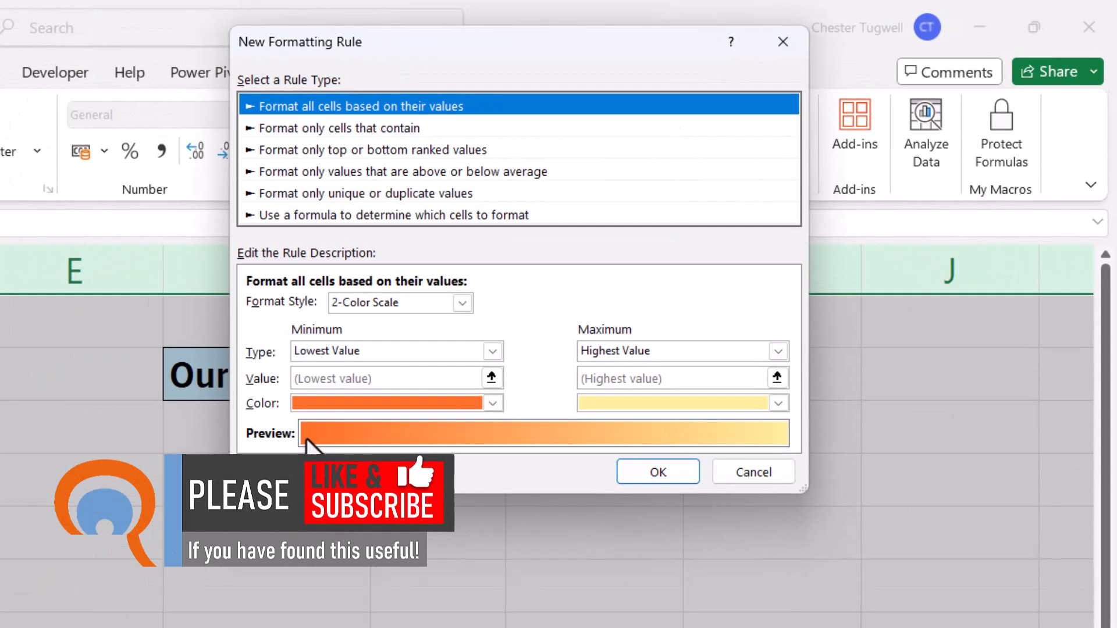
mouse_move(278, 231)
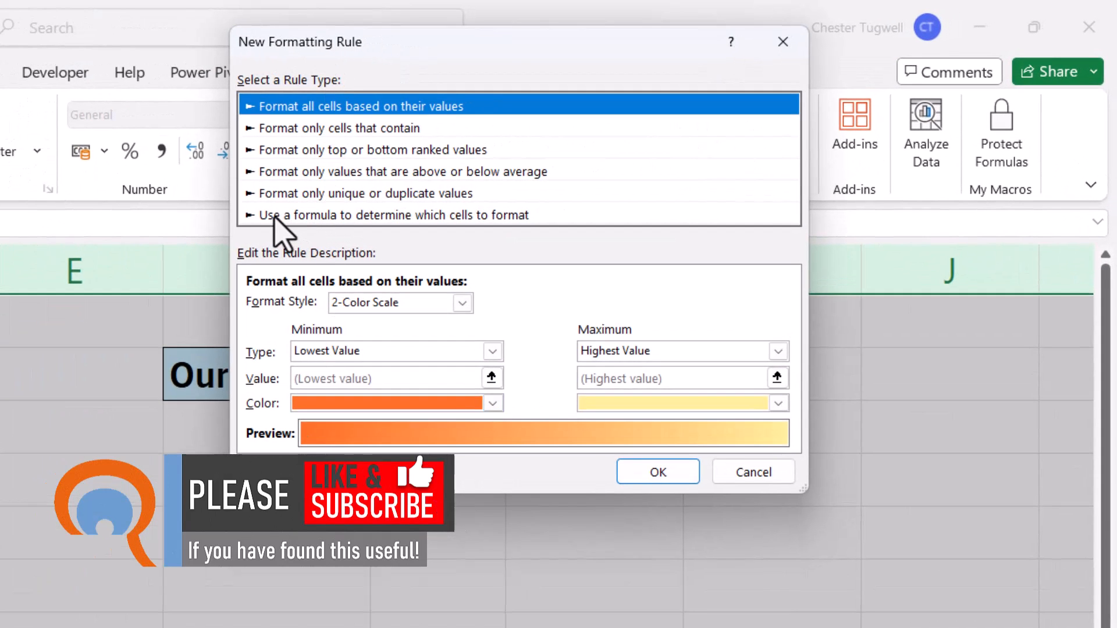
mouse_move(302, 236)
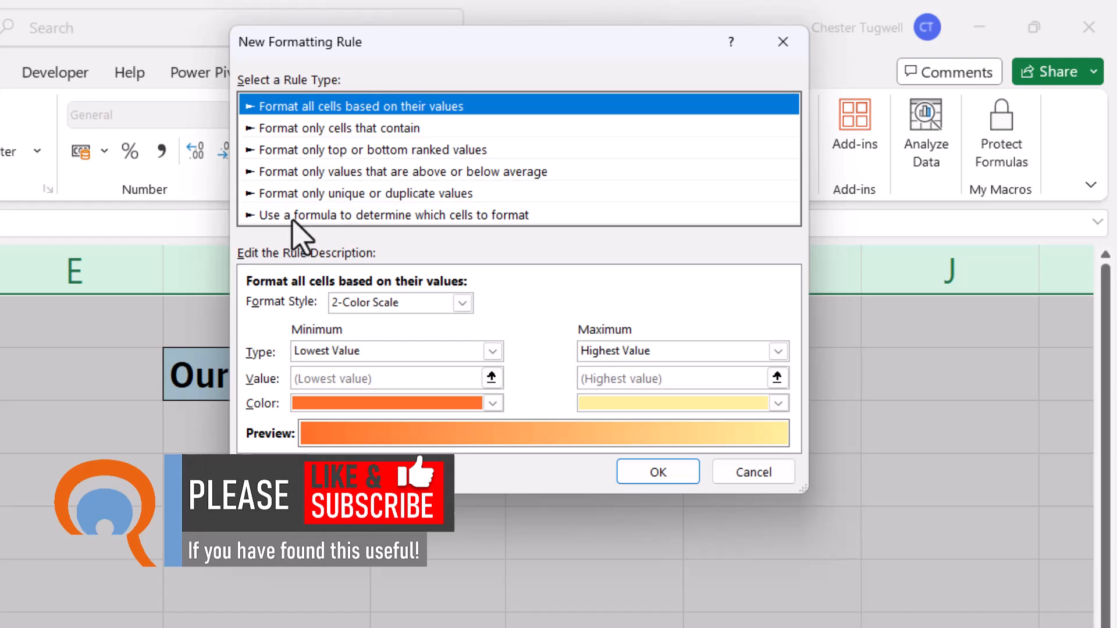
mouse_move(428, 239)
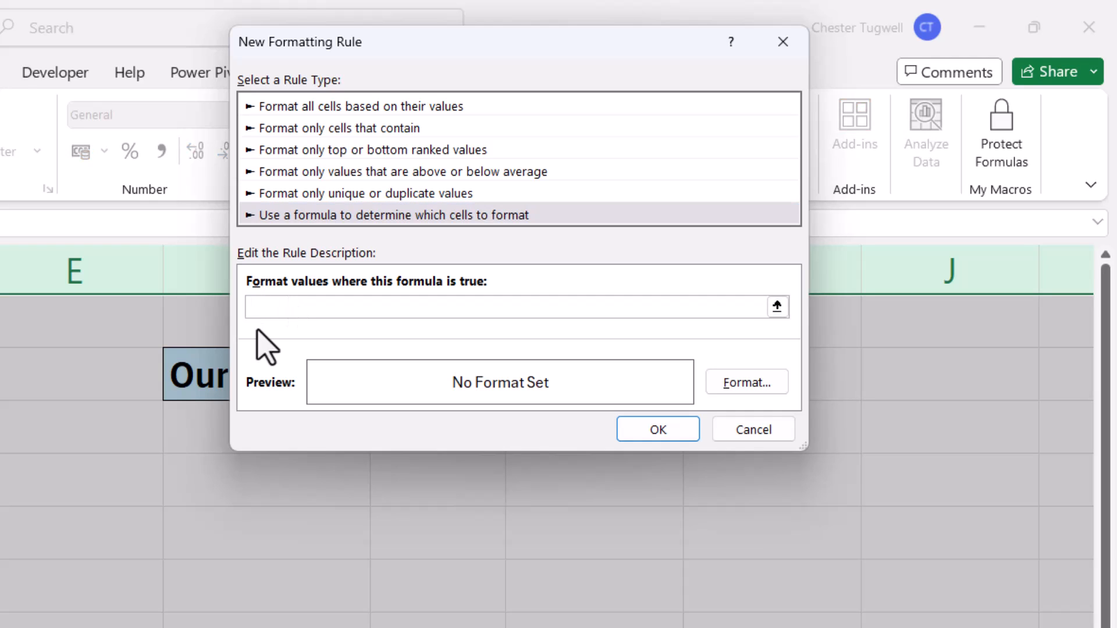
click(498, 307)
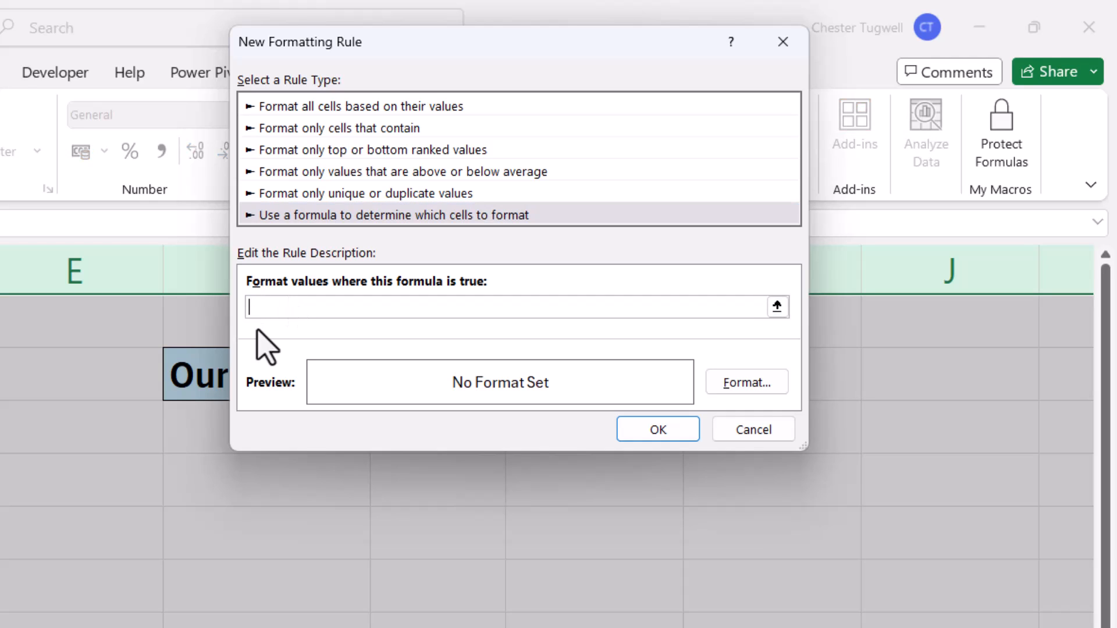
text(=)
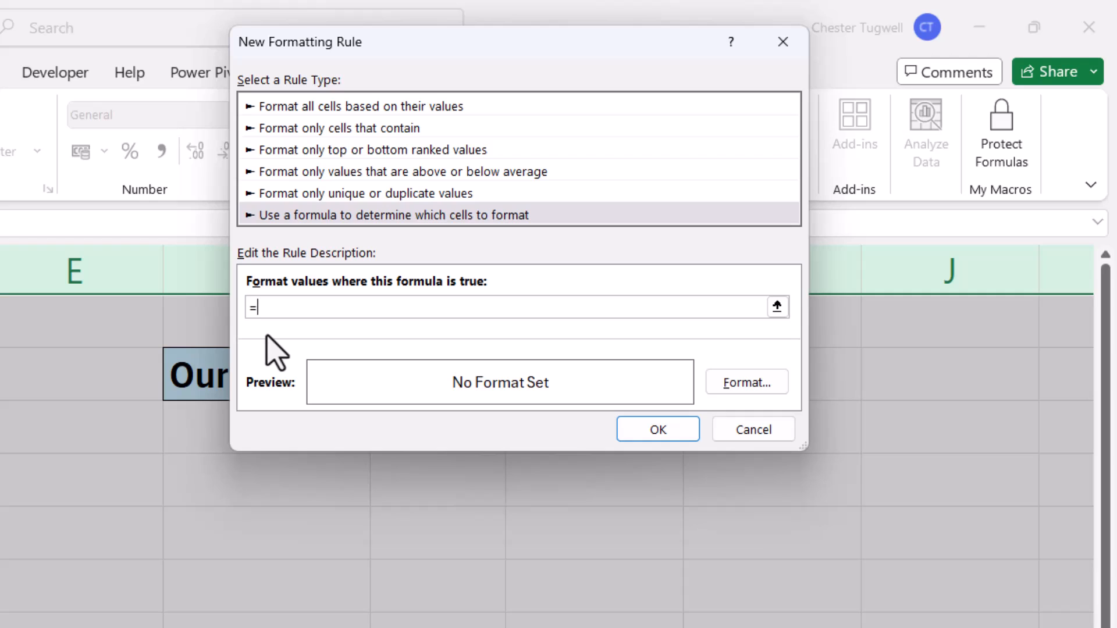
text(ISBLA)
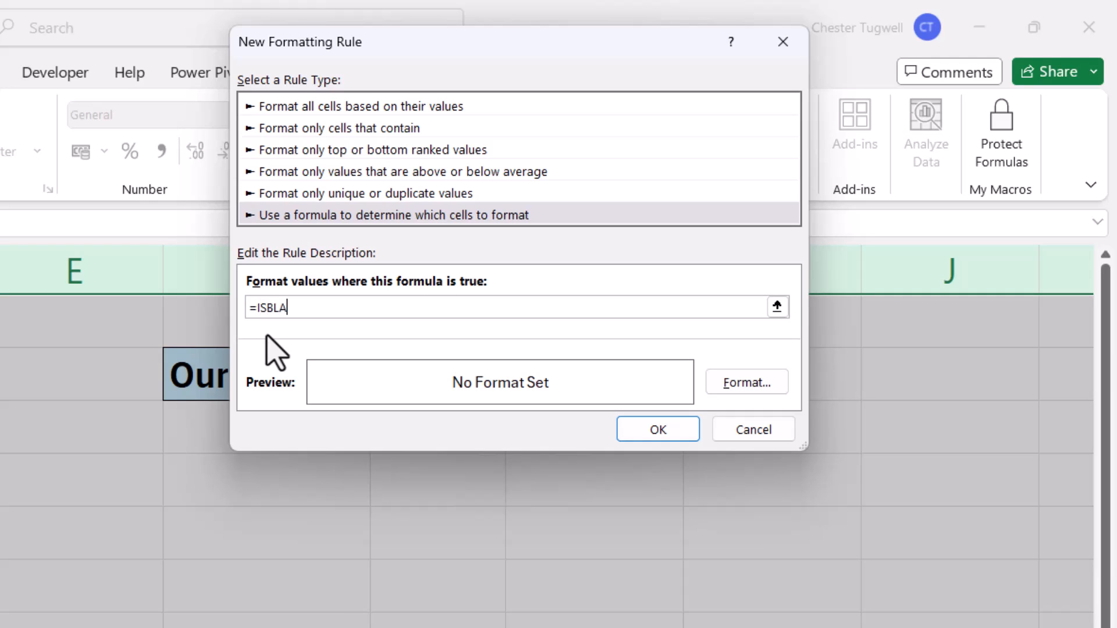
text(NK()
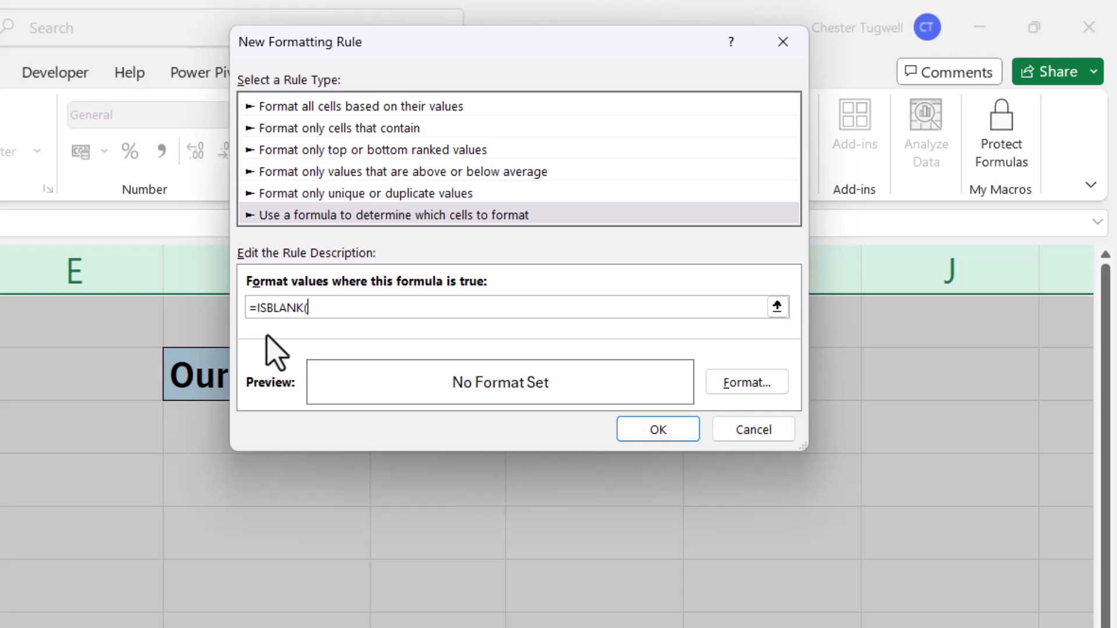
text(A1)
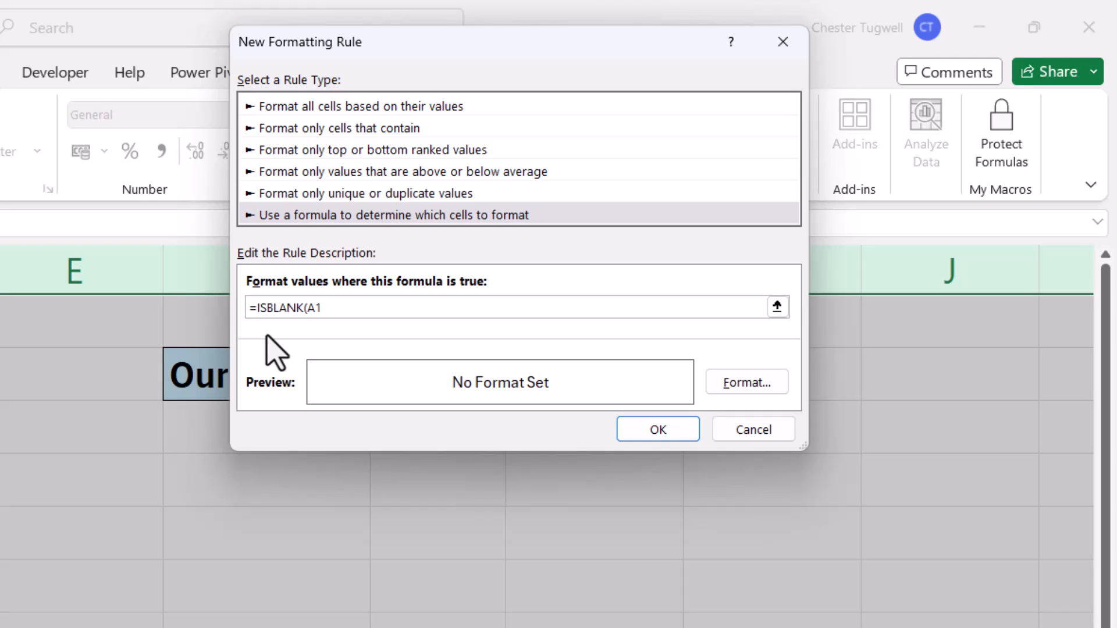
text())
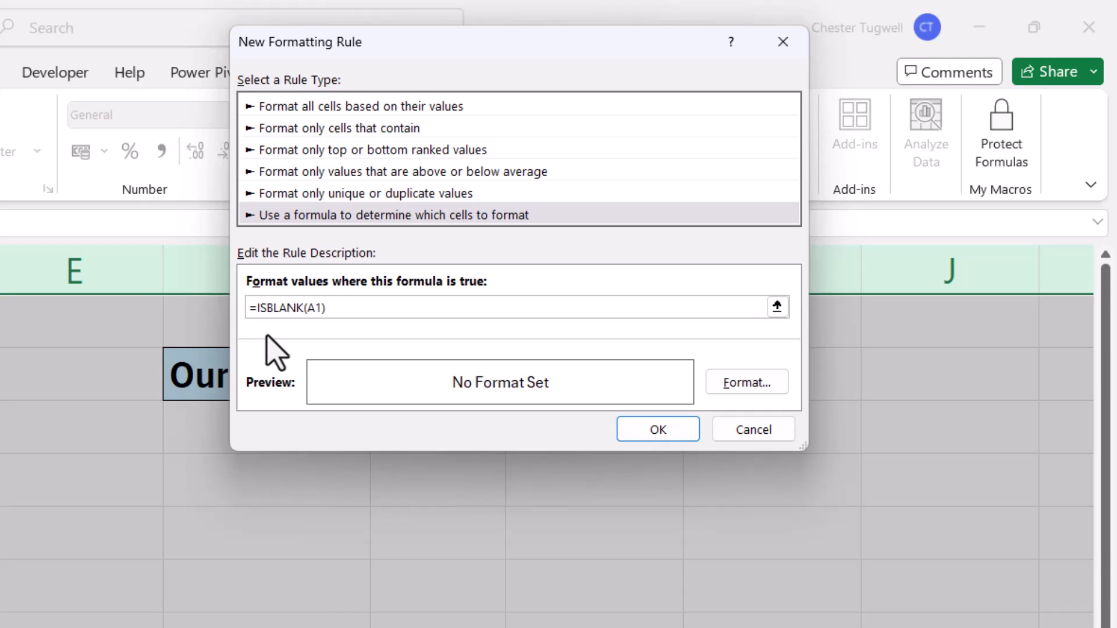
click(328, 307)
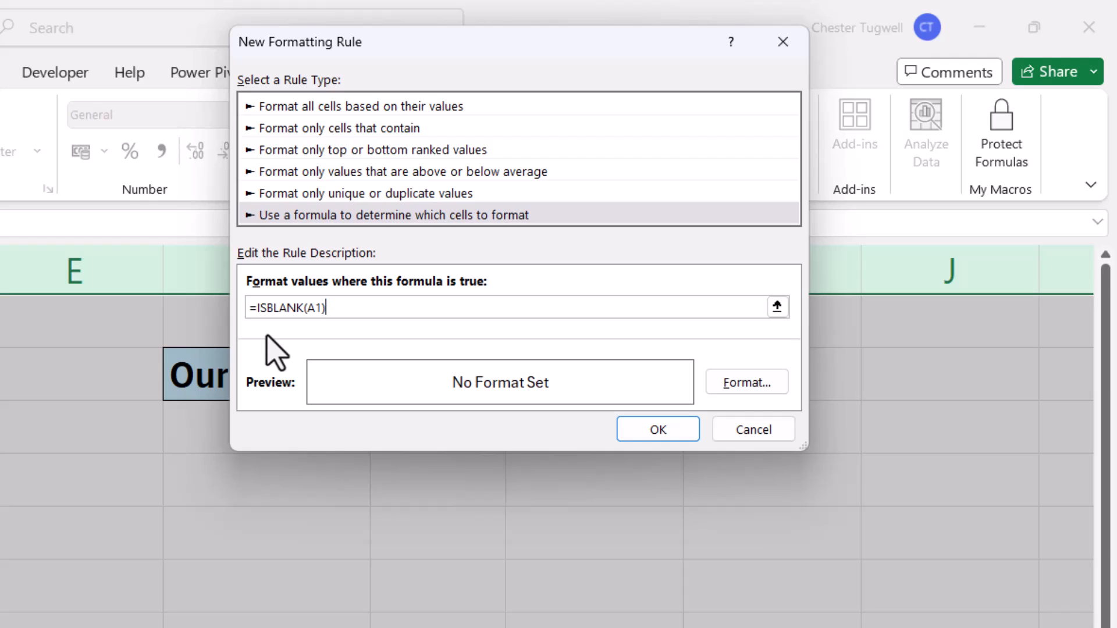
mouse_move(359, 308)
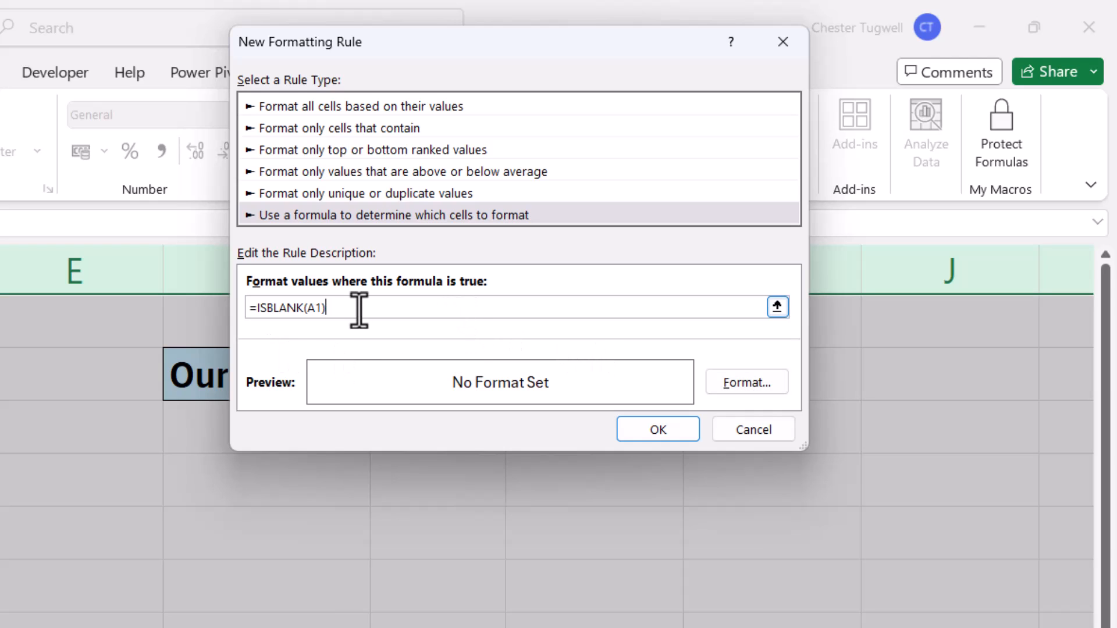
mouse_move(746, 382)
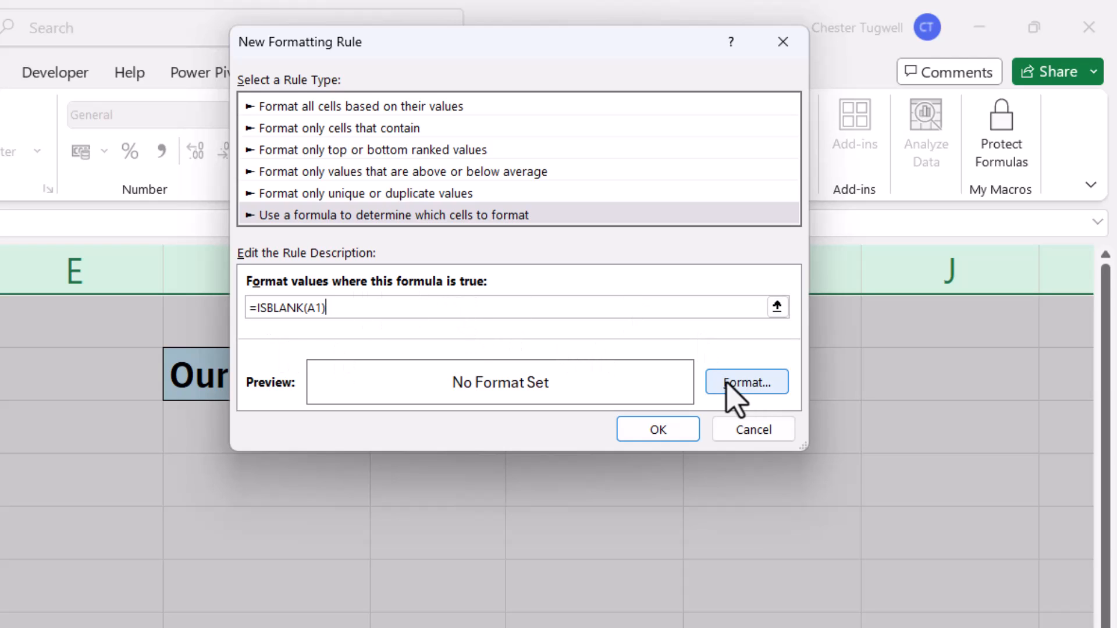
Give the ISBLANK rule a white fill, confirm it, and deselect the sheet.
click(745, 381)
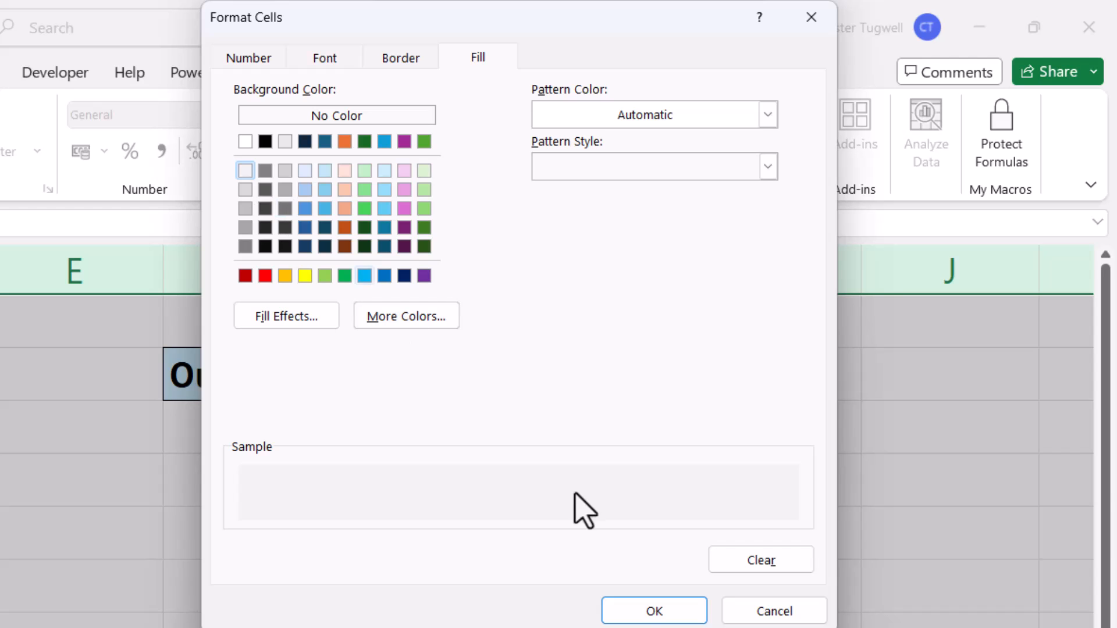
click(652, 609)
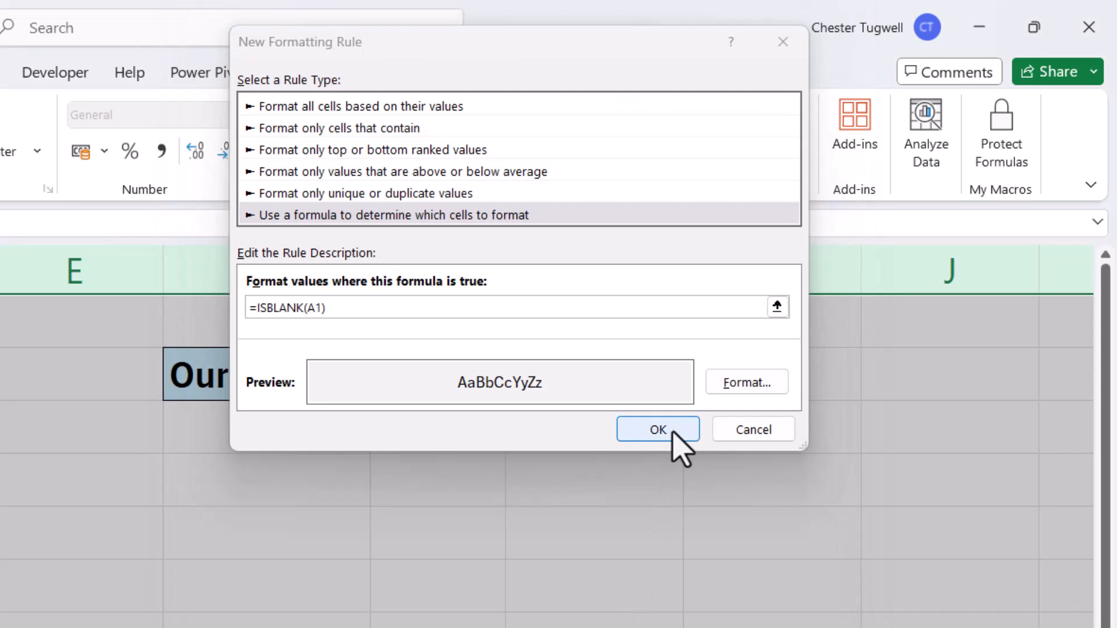
click(656, 429)
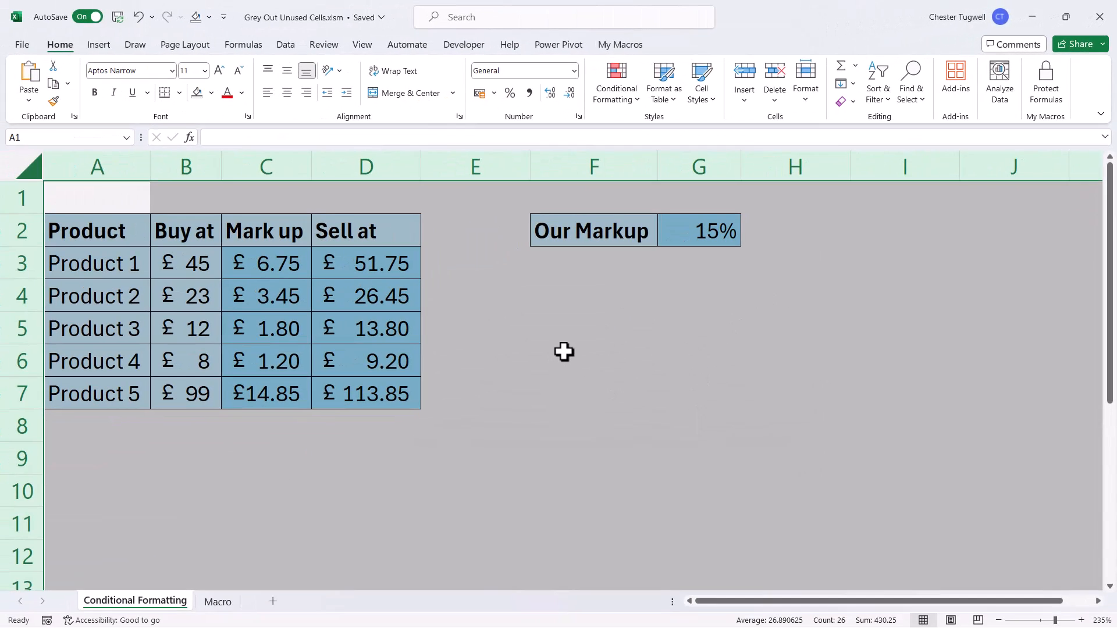
click(593, 361)
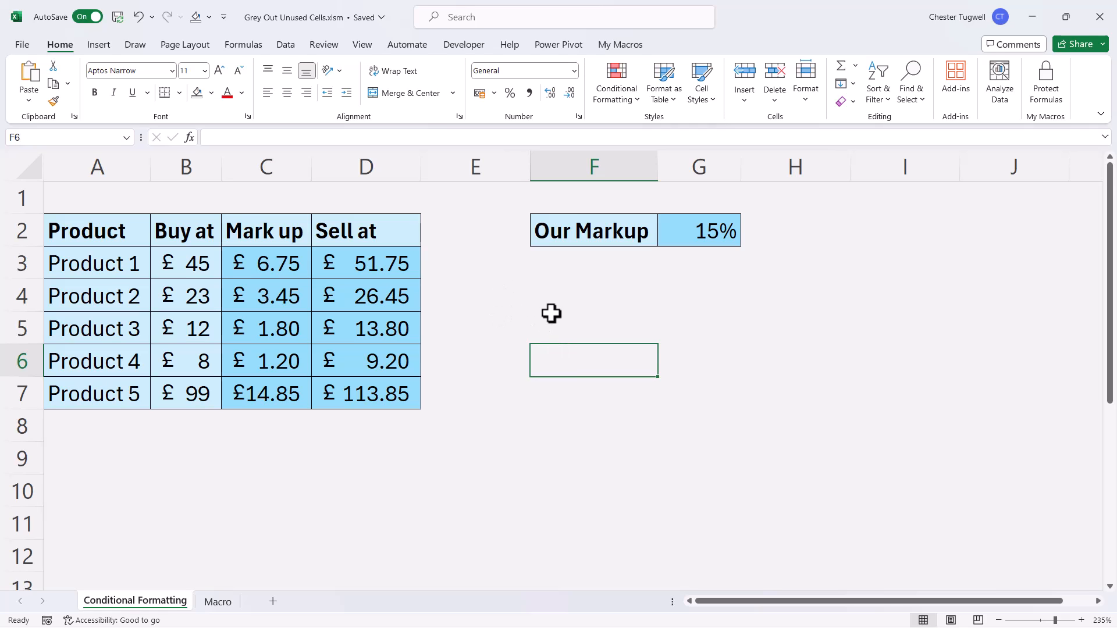
Enter 6 in cell F4 below the Our Markup label.
click(593, 296)
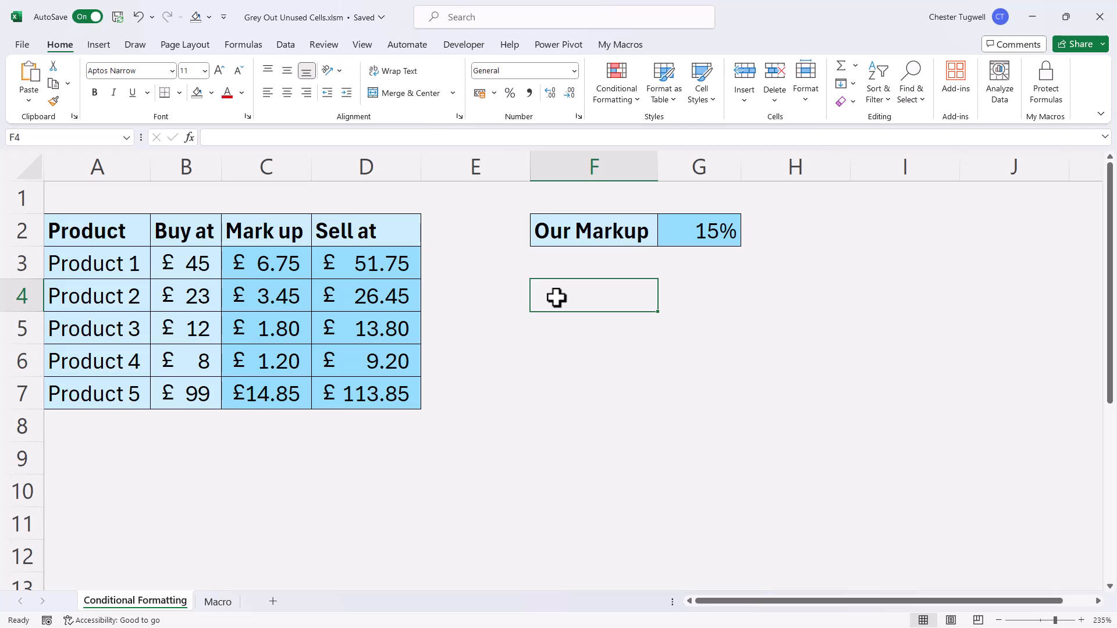
text(6)
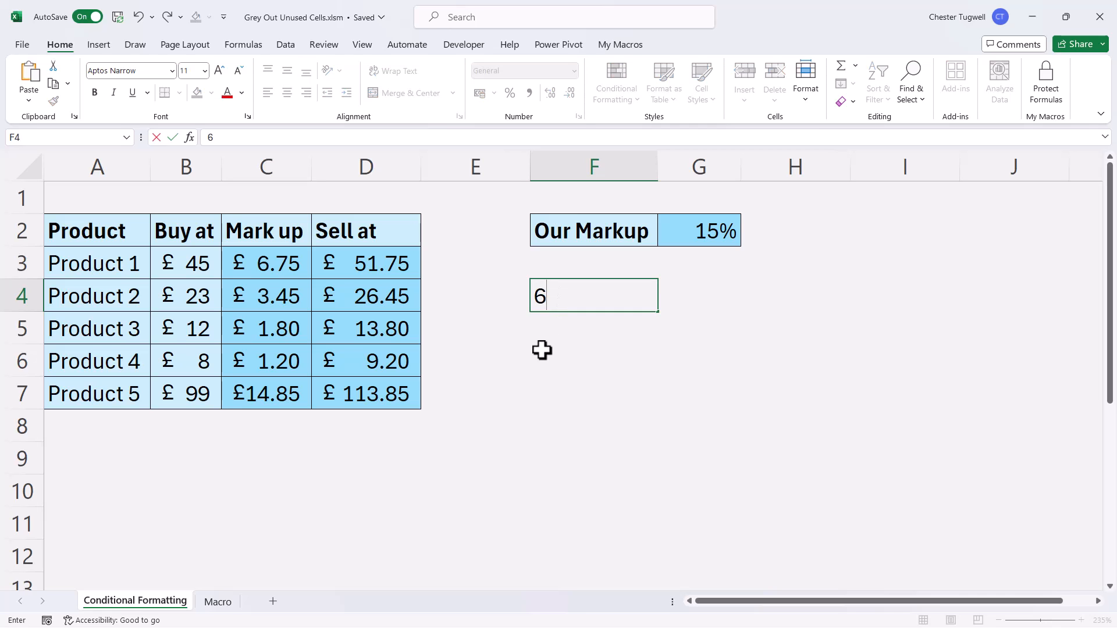
key(enter)
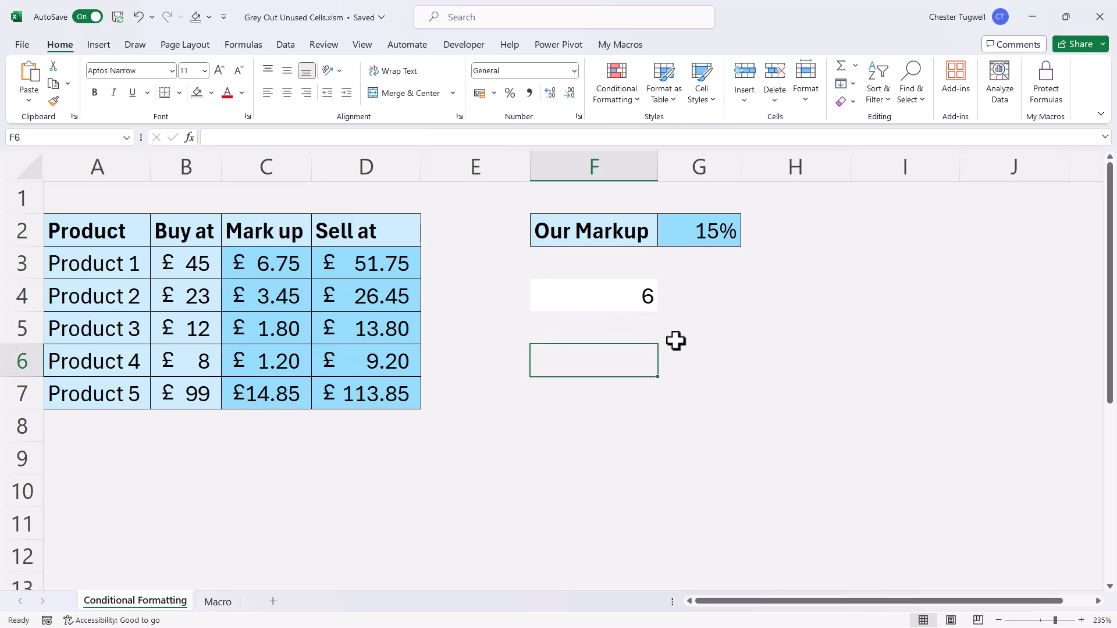
mouse_move(269, 520)
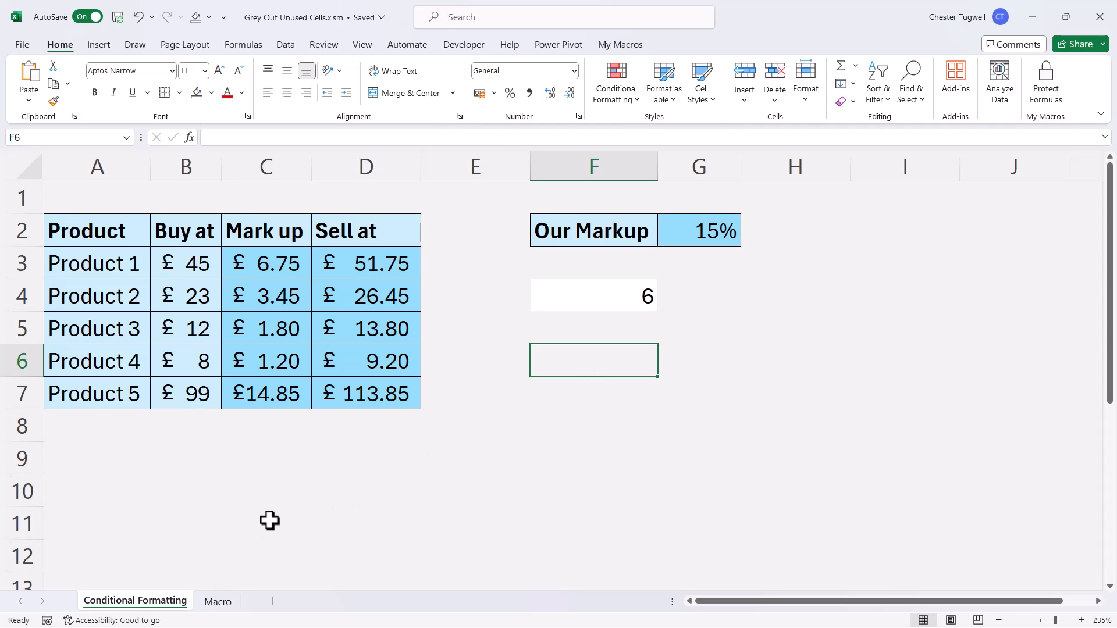
click(217, 601)
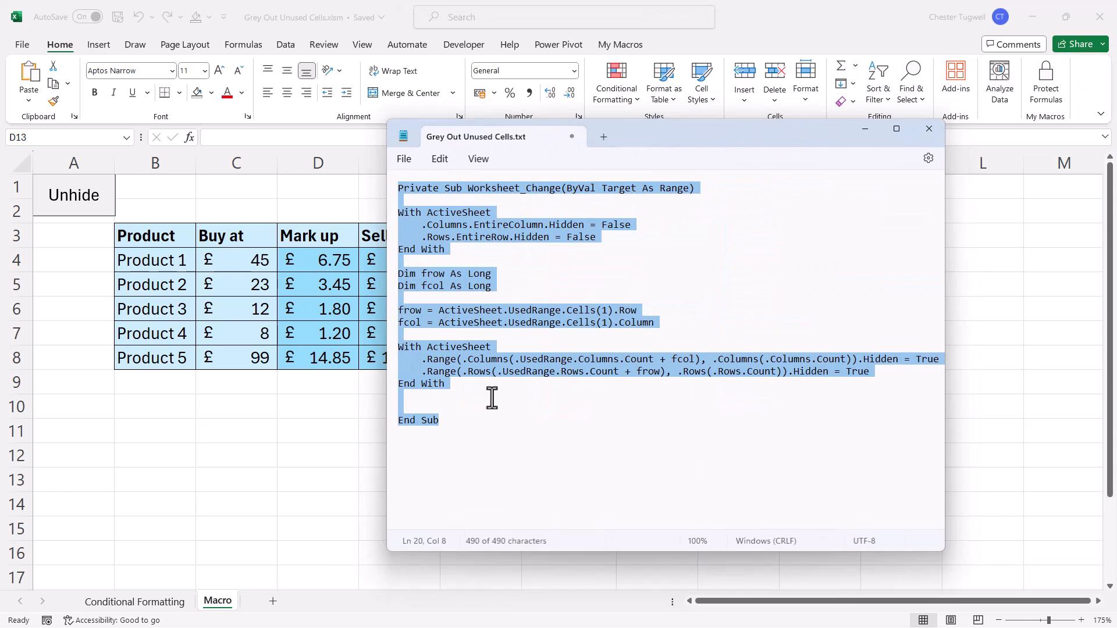
mouse_move(396, 188)
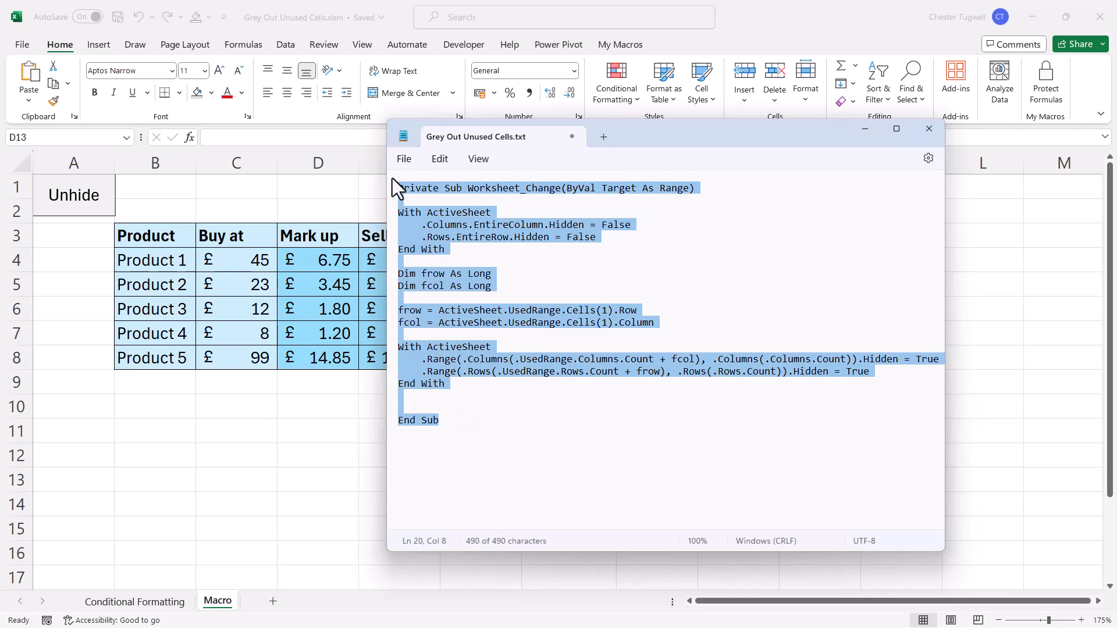
Copy the Worksheet_Change macro from Notepad and open the Macro sheet's code module.
click(929, 129)
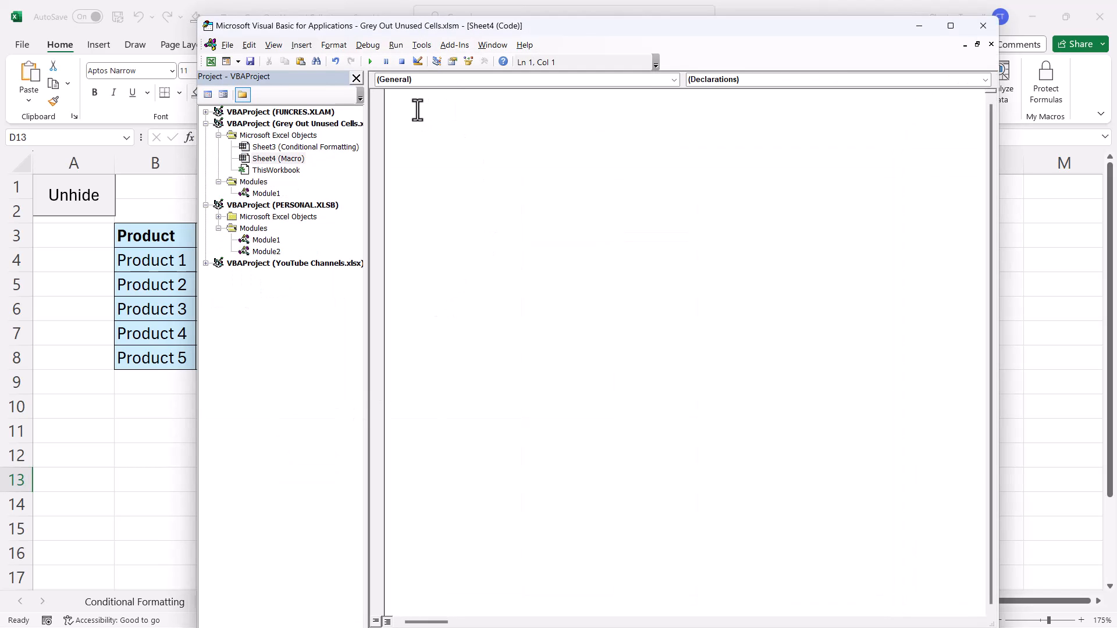
mouse_move(416, 118)
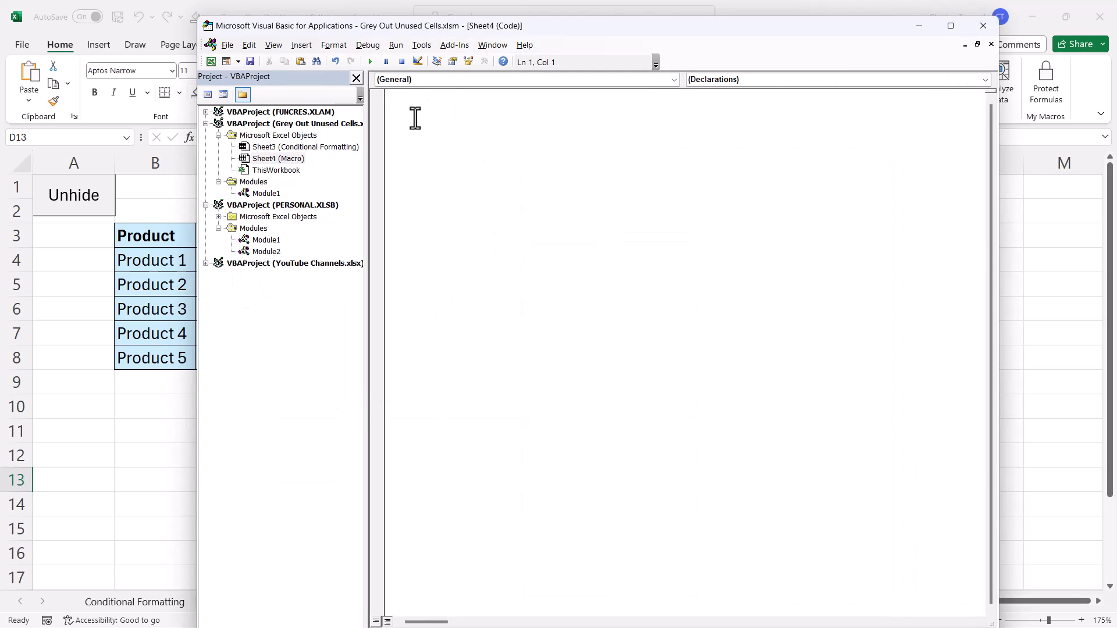
Paste the macro into the Sheet4 (Macro) module and highlight UsedRange.
key(ctrl+v)
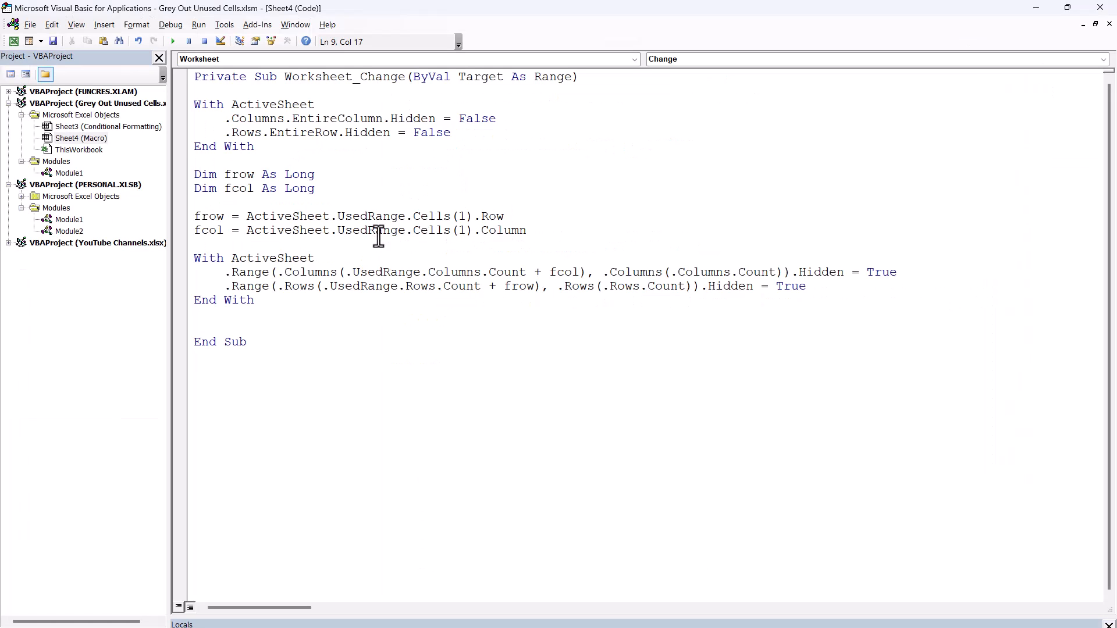
double_click(348, 216)
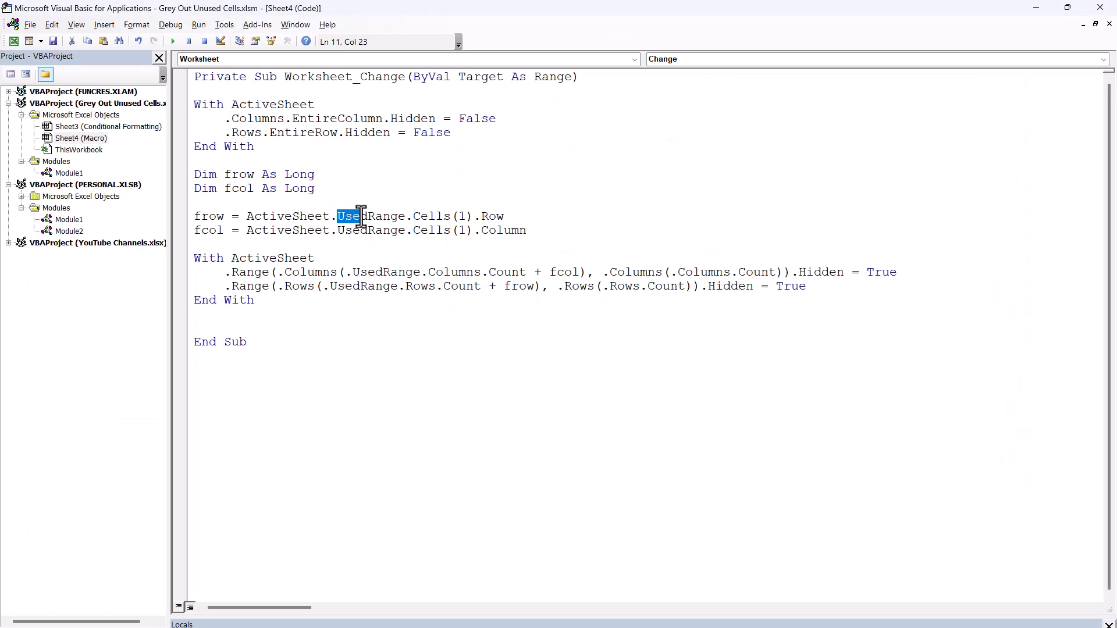
double_click(370, 216)
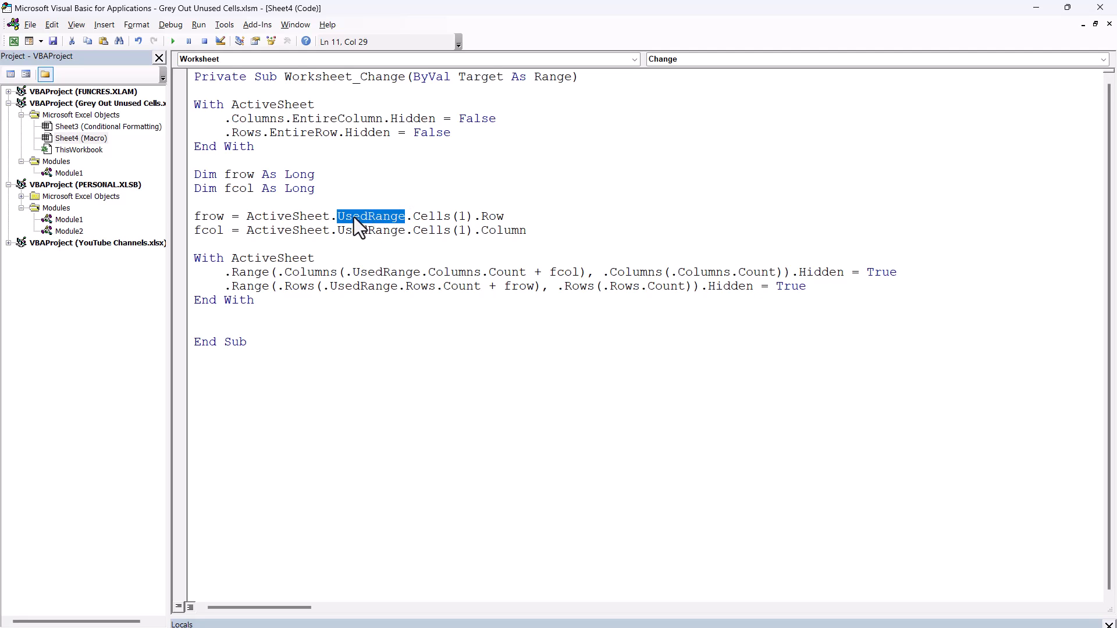
mouse_move(510, 169)
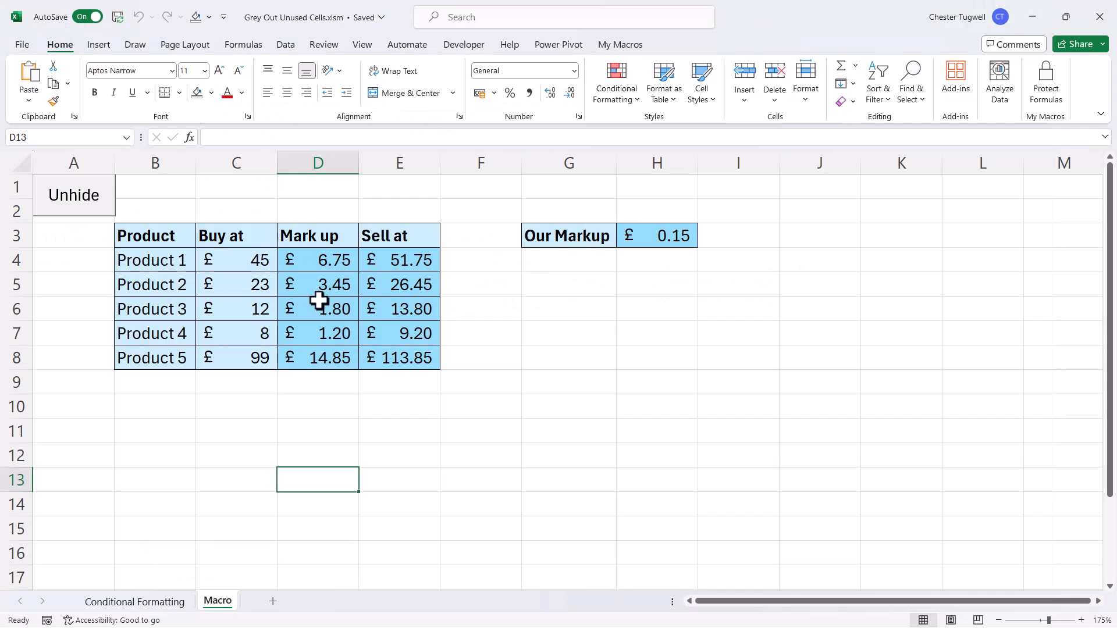
Select the used range A1:H8 and right-click the Macro sheet tab.
click(154, 235)
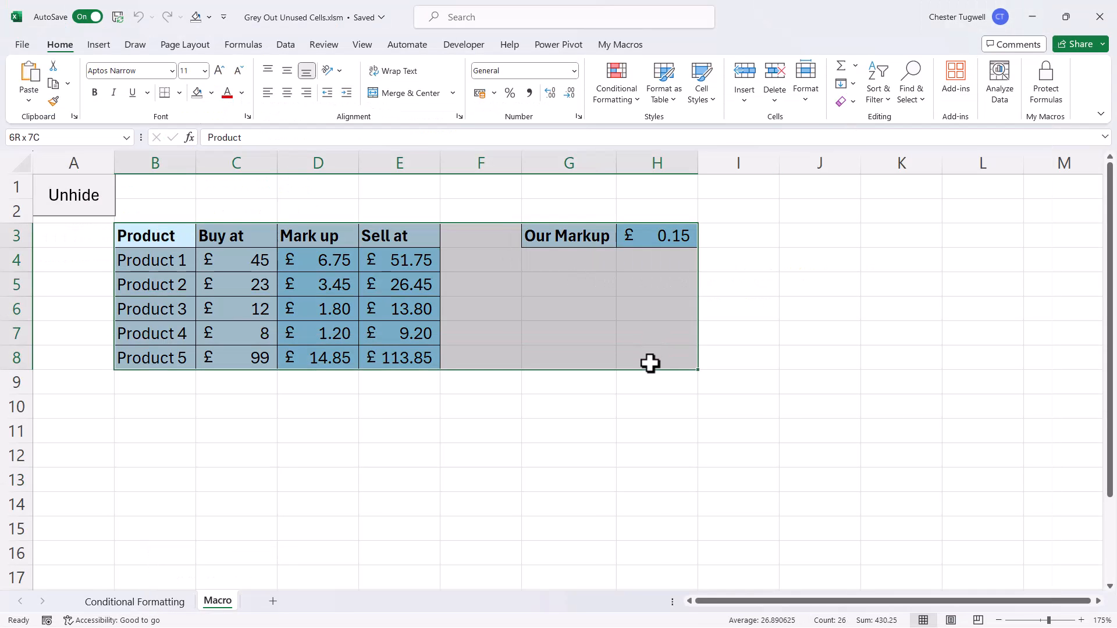
click(155, 235)
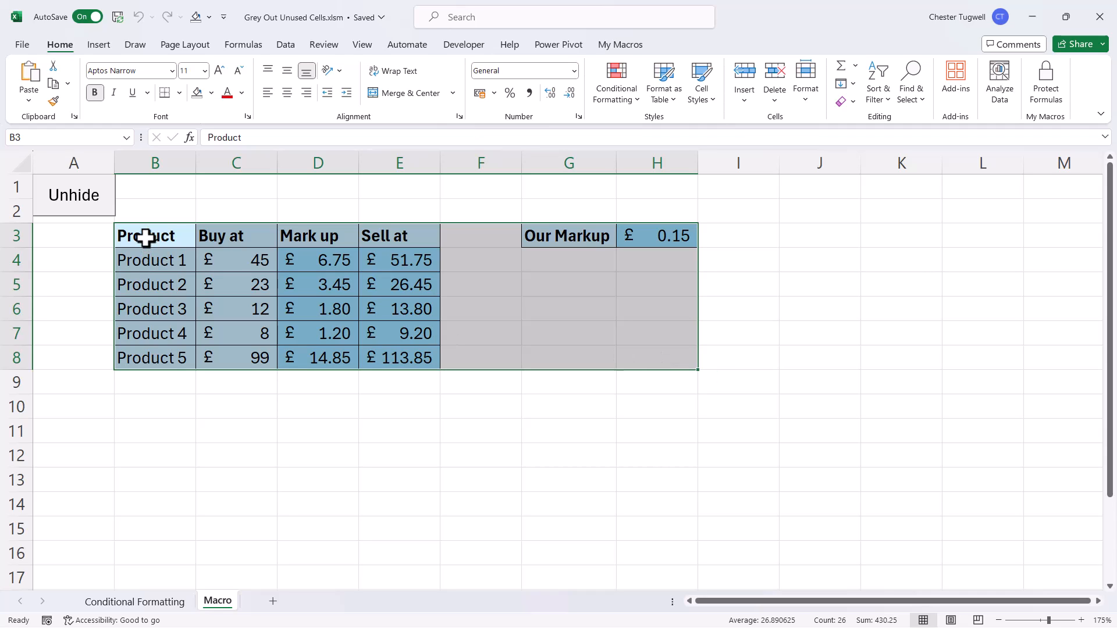
mouse_move(131, 350)
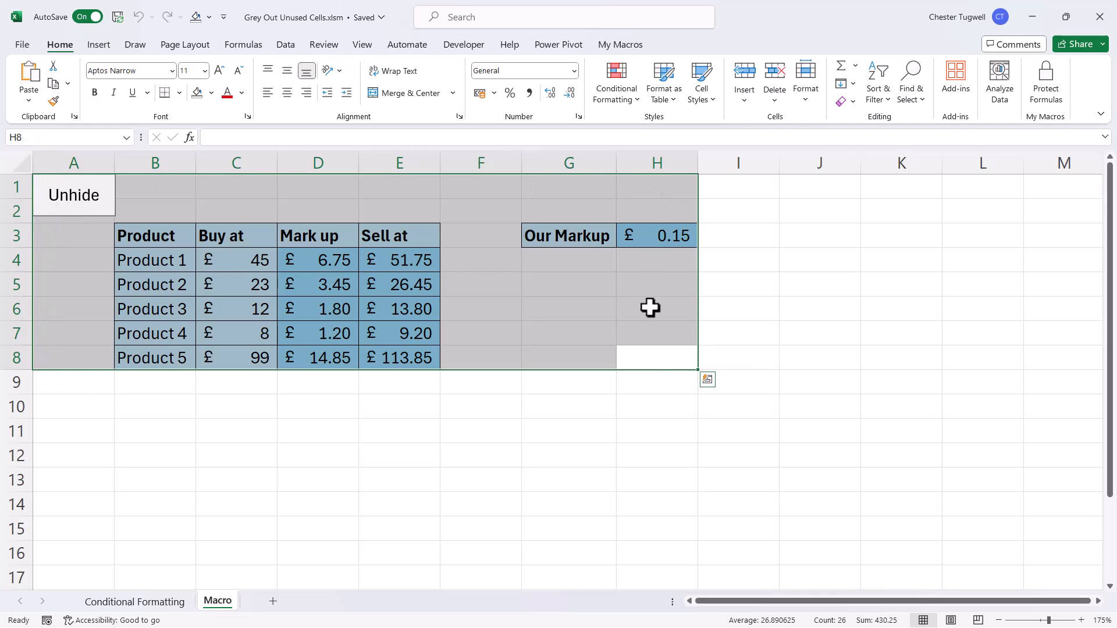
mouse_move(162, 285)
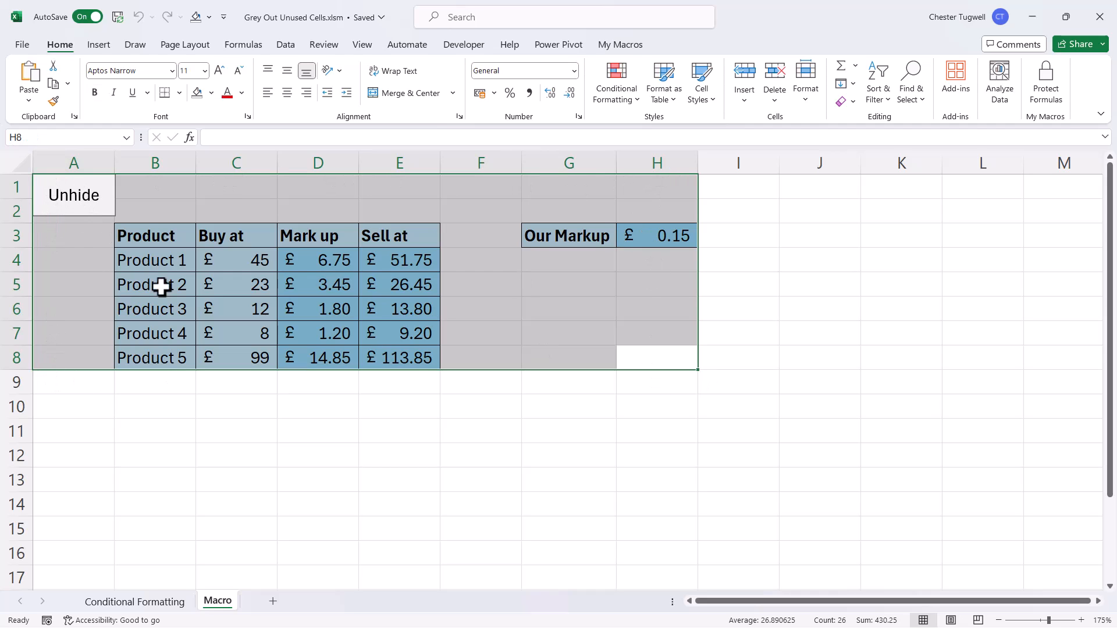
mouse_move(237, 194)
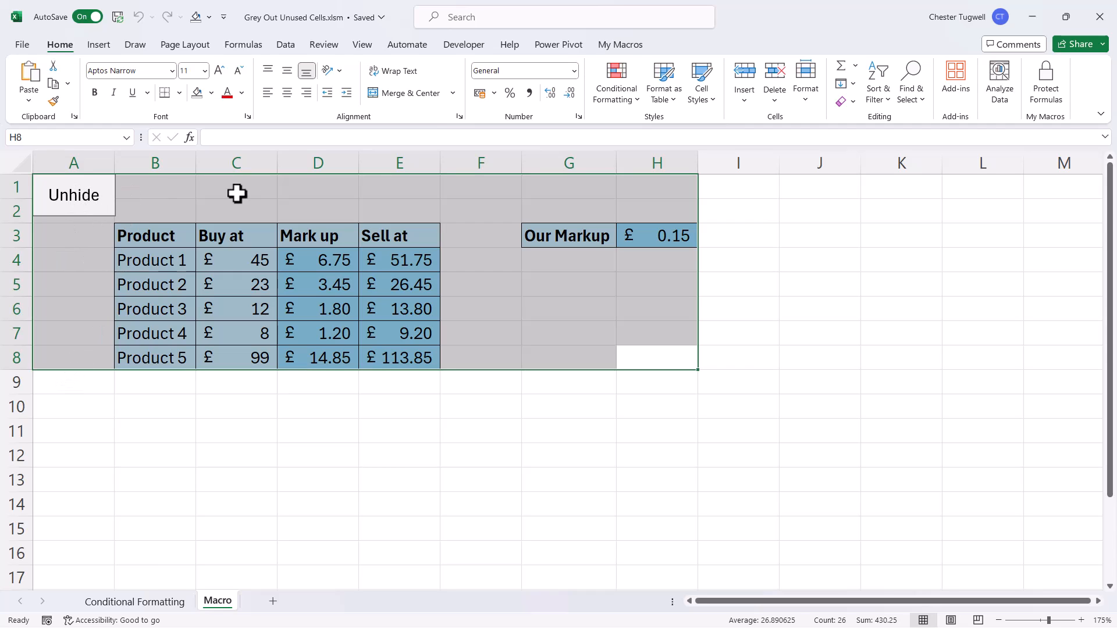
right_click(217, 601)
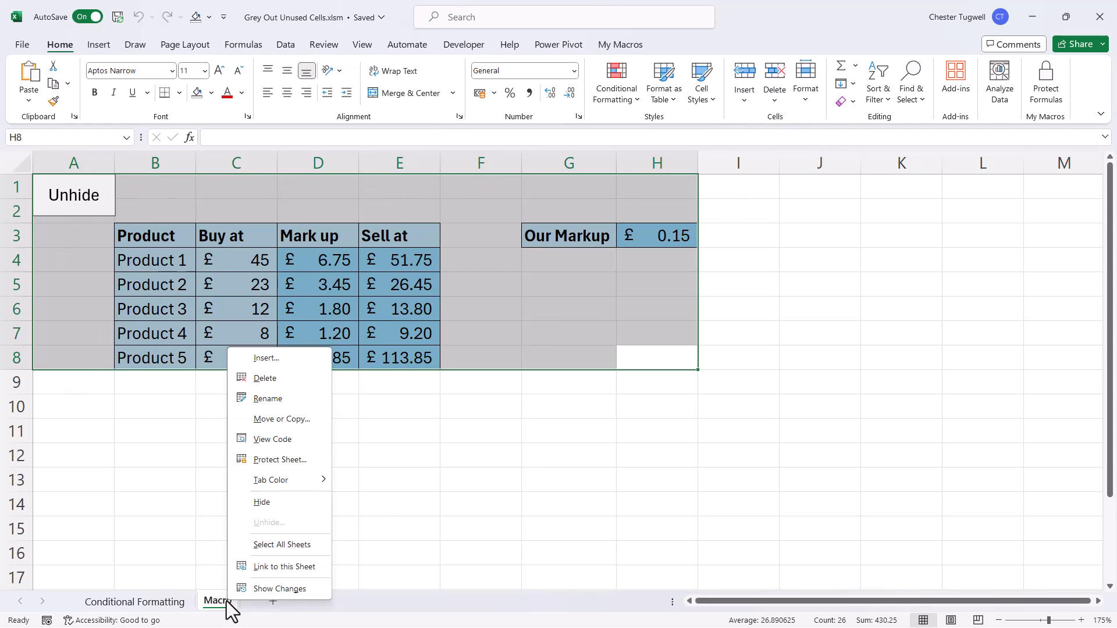
Dismiss the tab menu, then choose View Code on the Macro sheet tab.
click(272, 438)
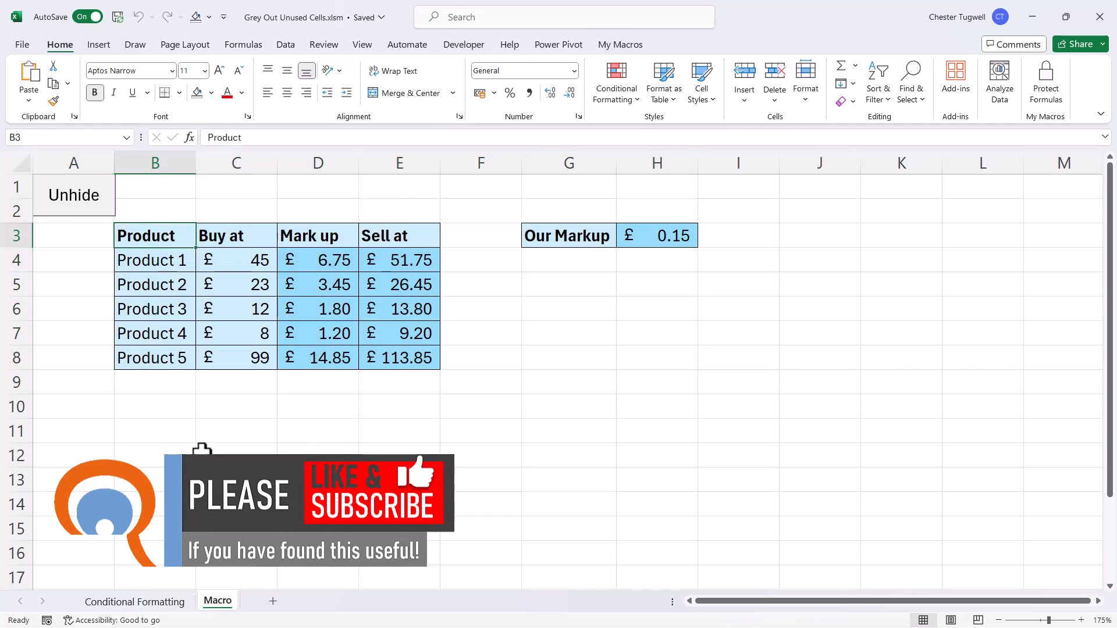
right_click(217, 601)
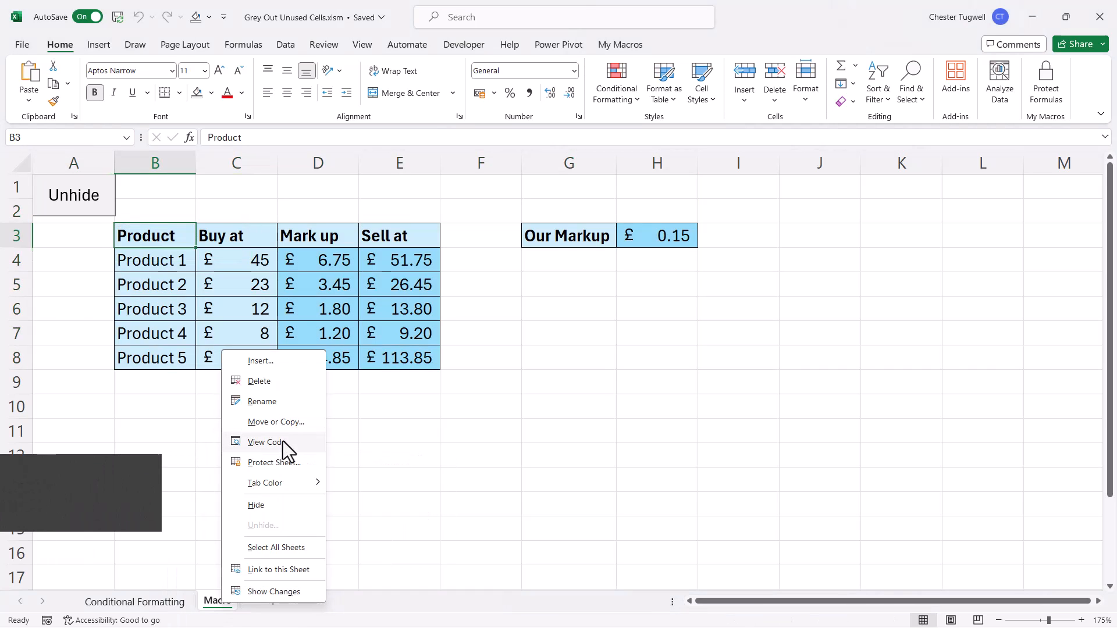
click(265, 441)
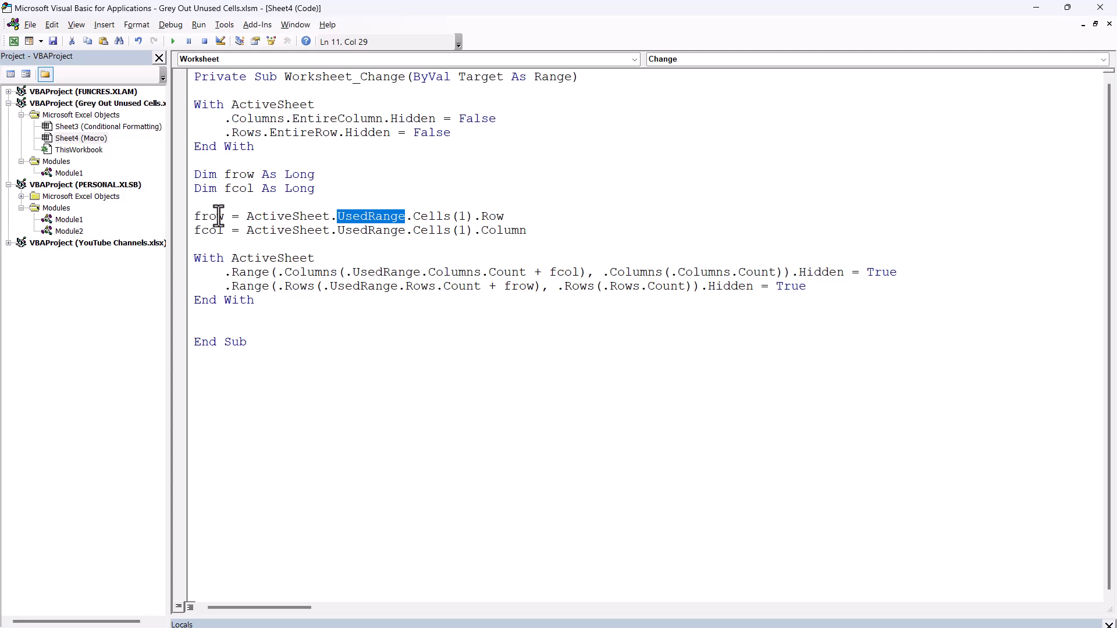
mouse_move(202, 234)
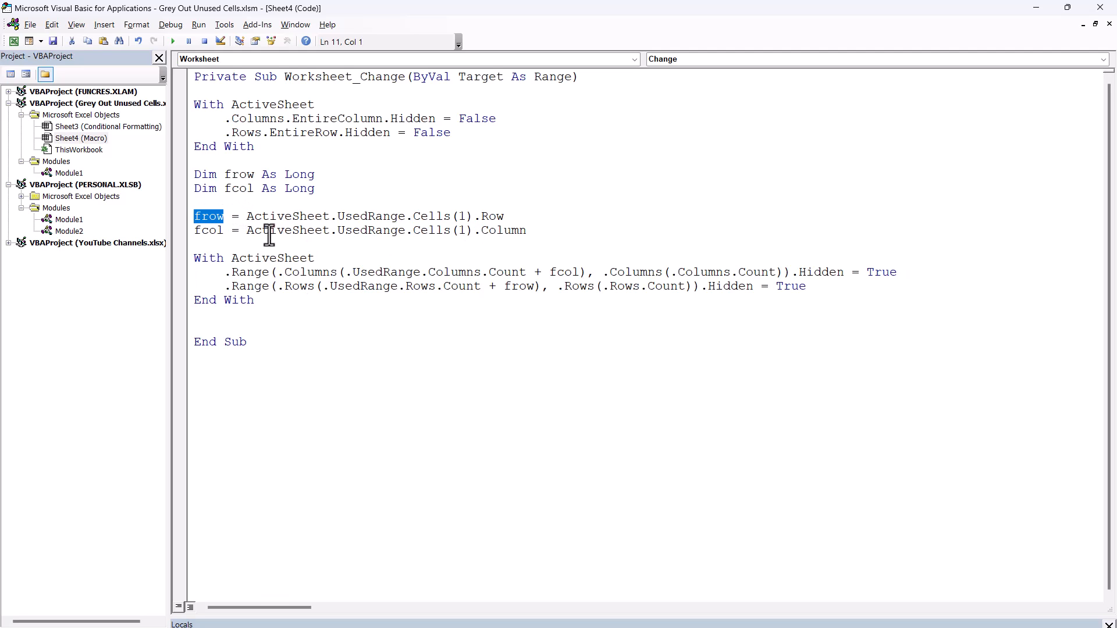
mouse_move(440, 282)
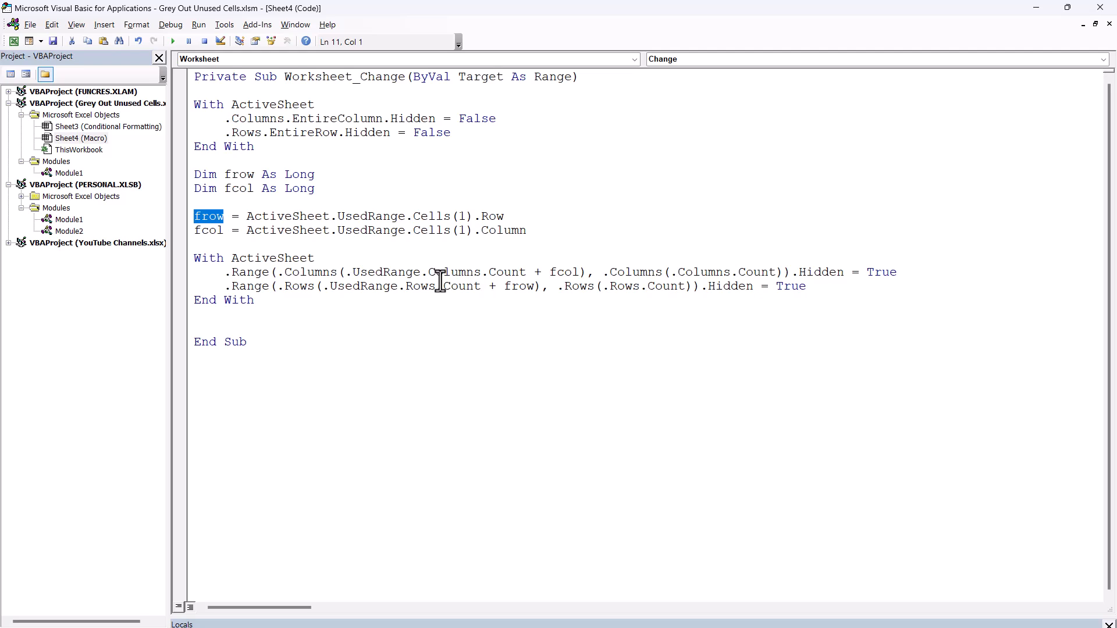
click(280, 271)
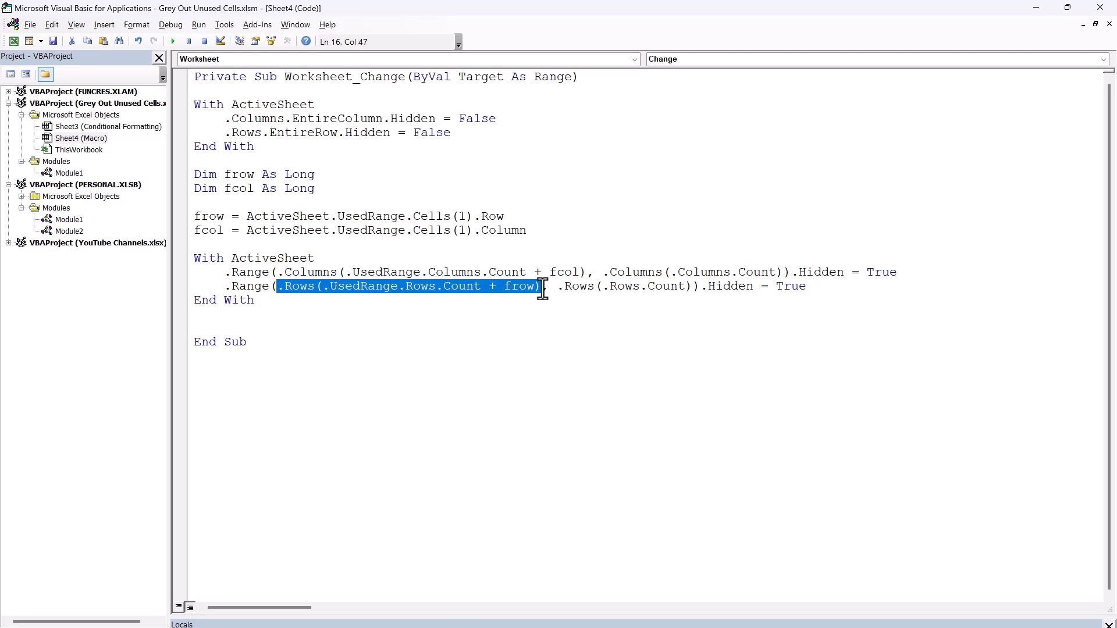
mouse_move(540, 297)
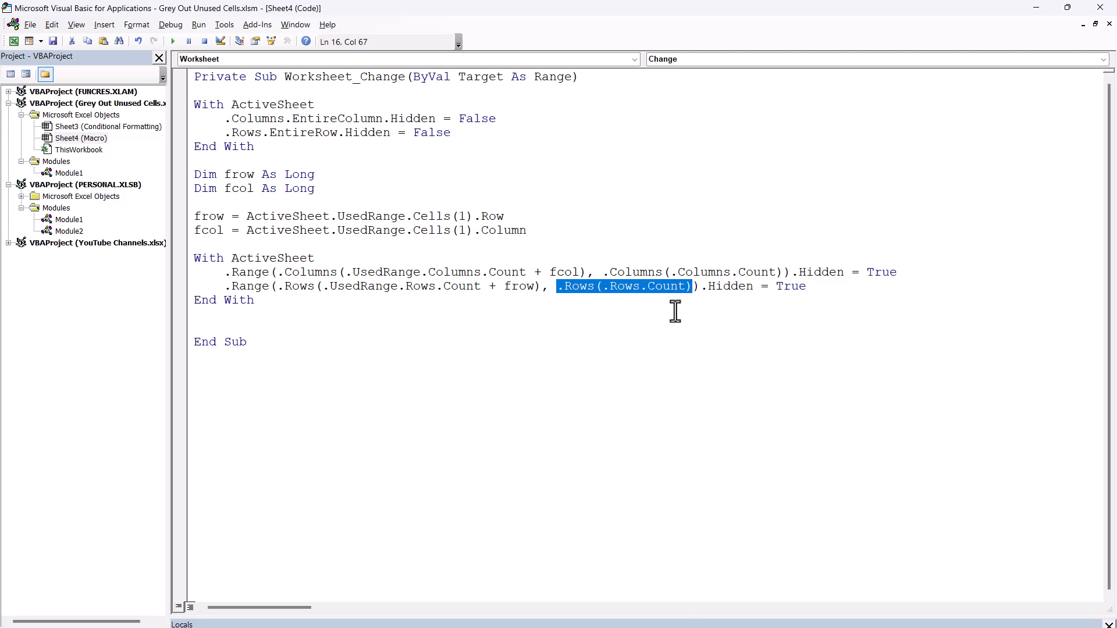
mouse_move(793, 272)
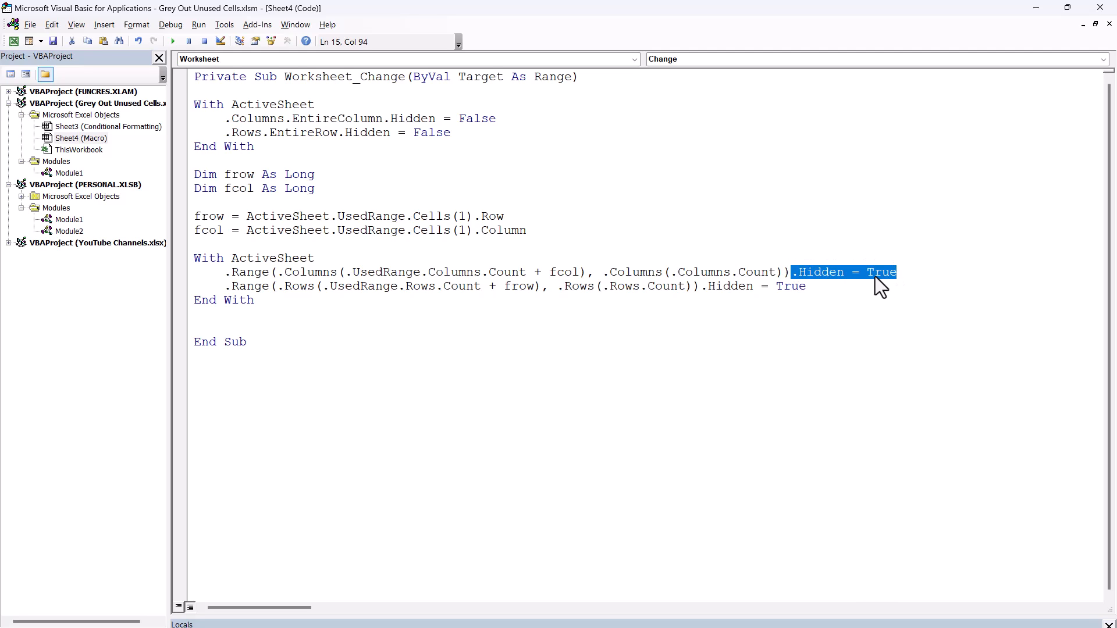
mouse_move(695, 283)
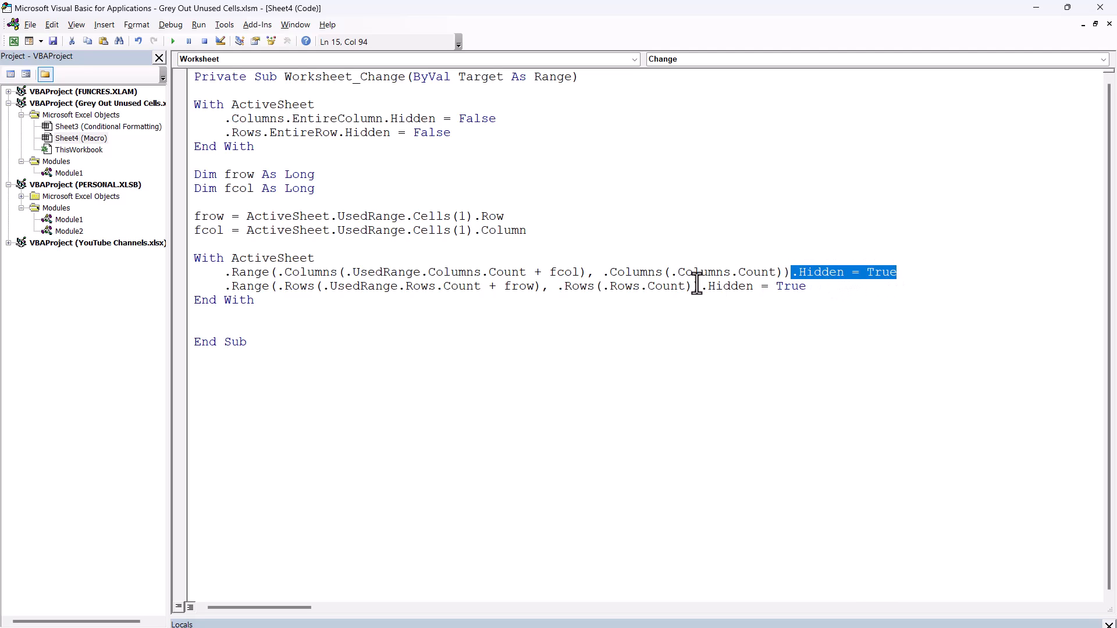
click(207, 315)
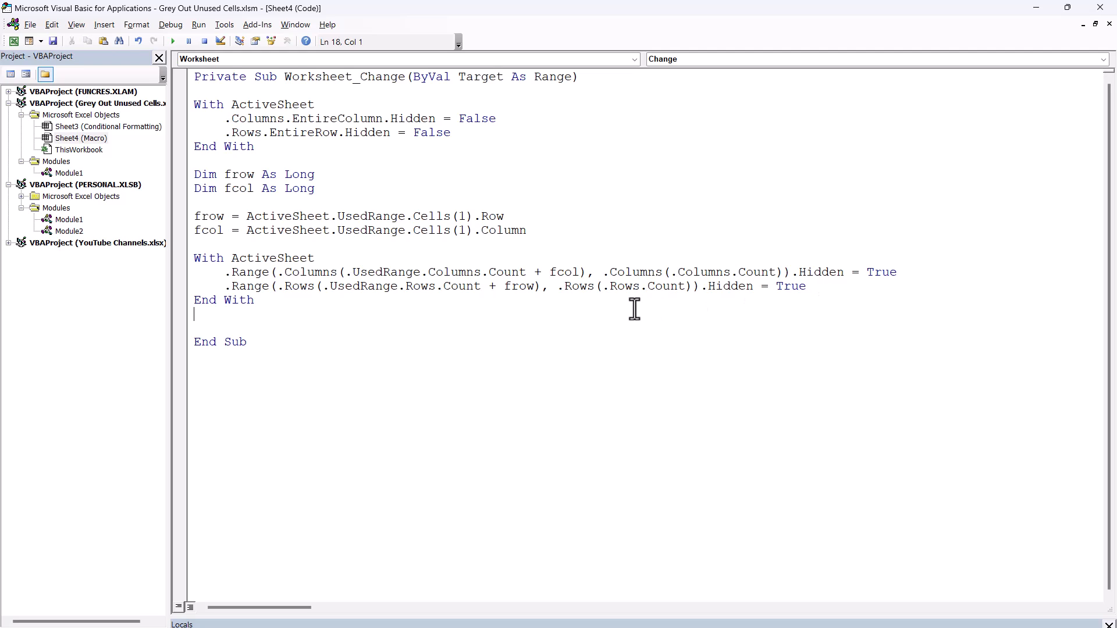
mouse_move(339, 285)
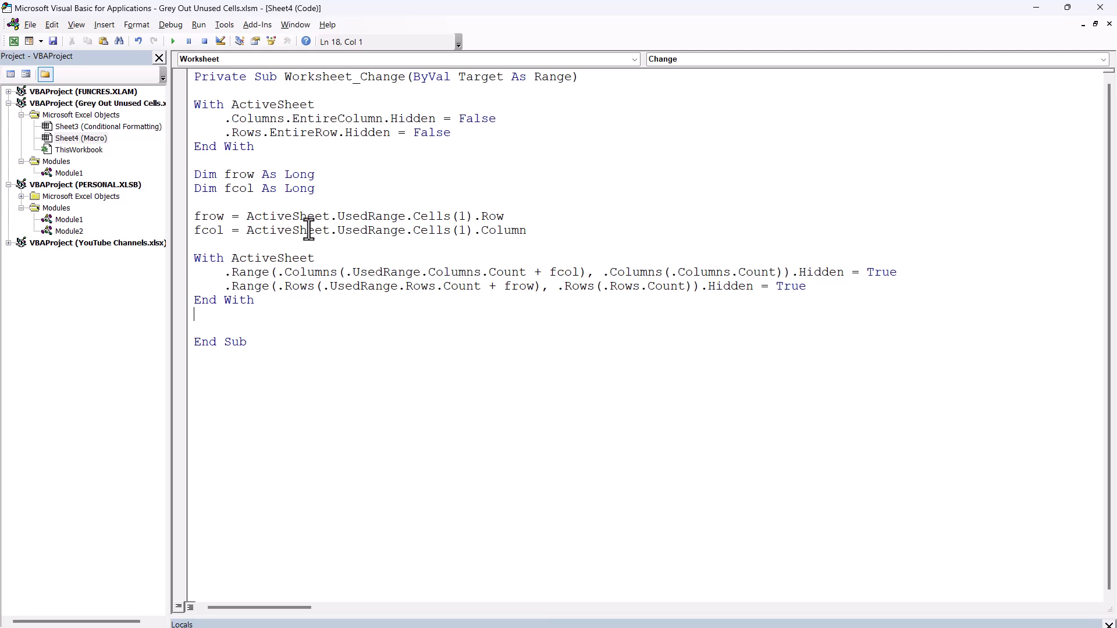
click(305, 76)
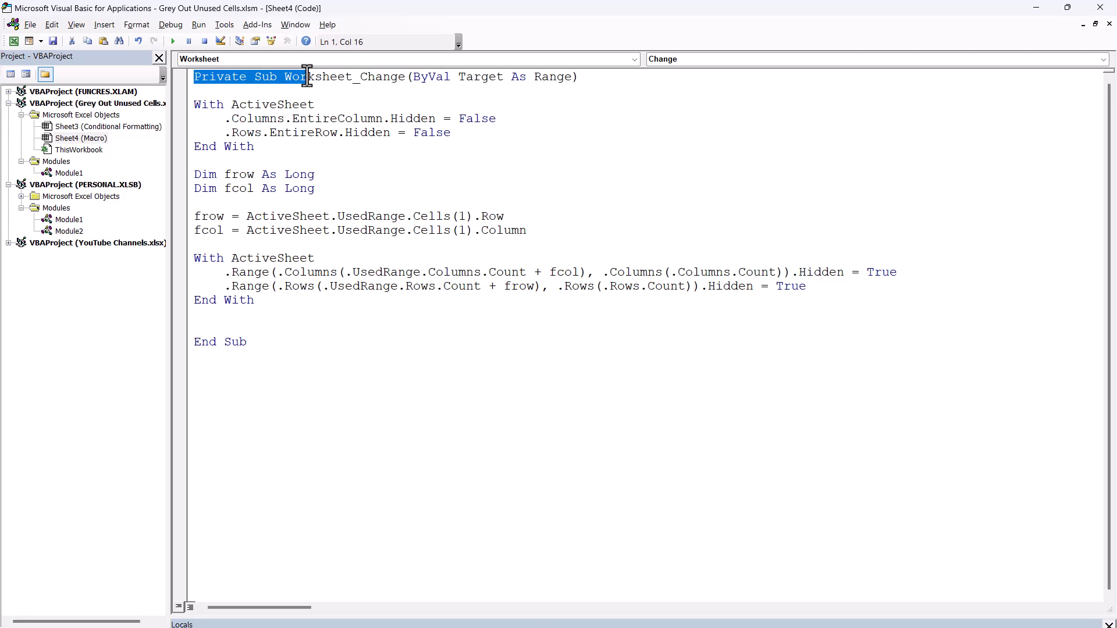
double_click(344, 77)
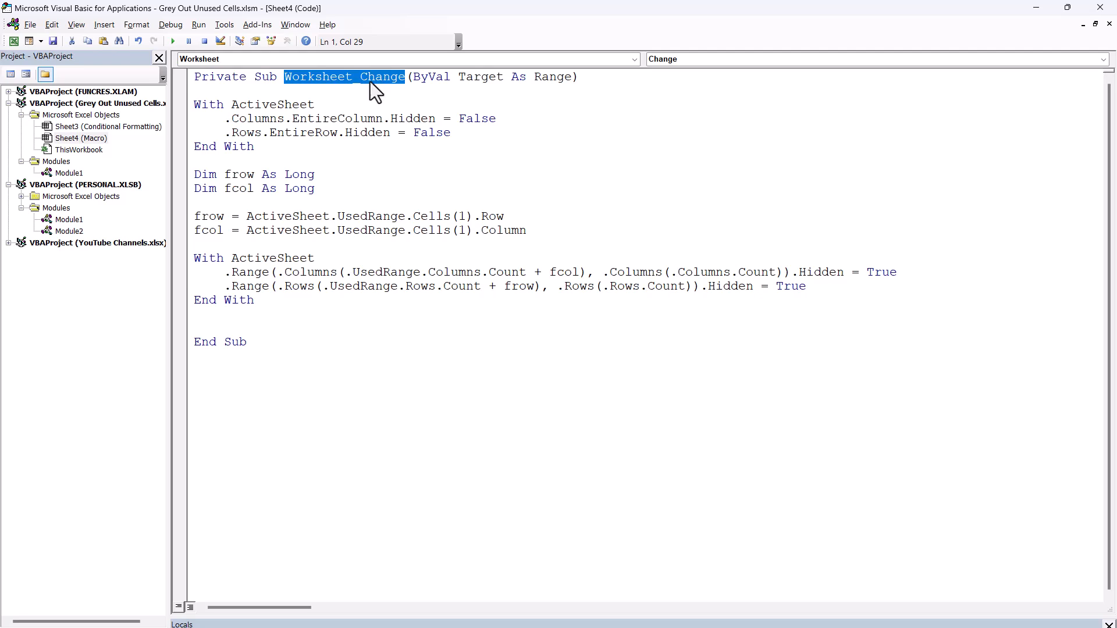
mouse_move(882, 85)
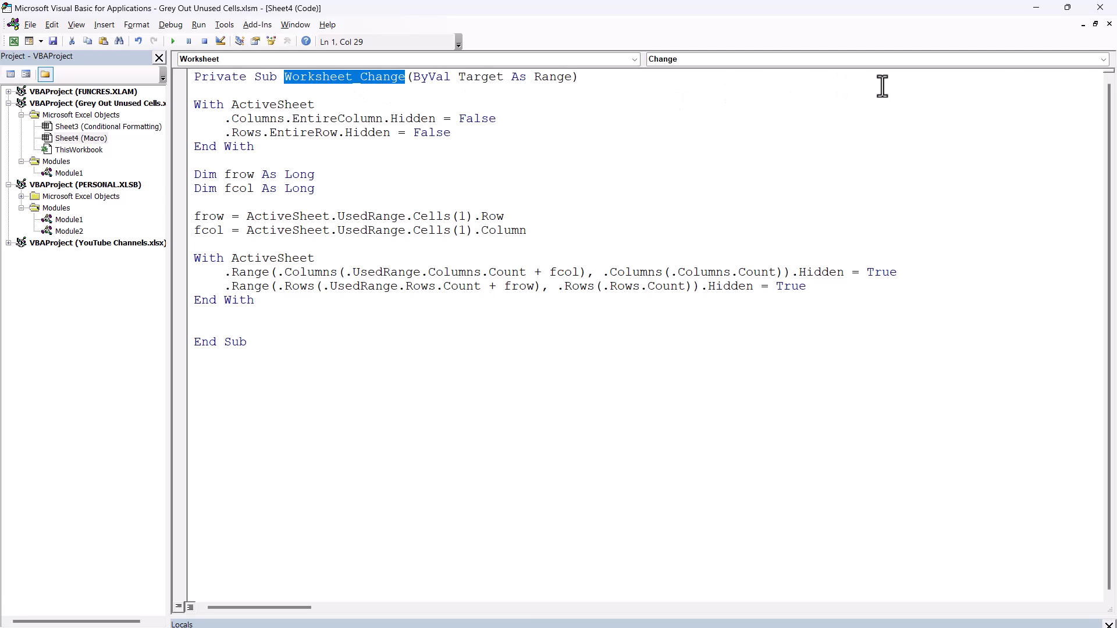
mouse_move(1103, 7)
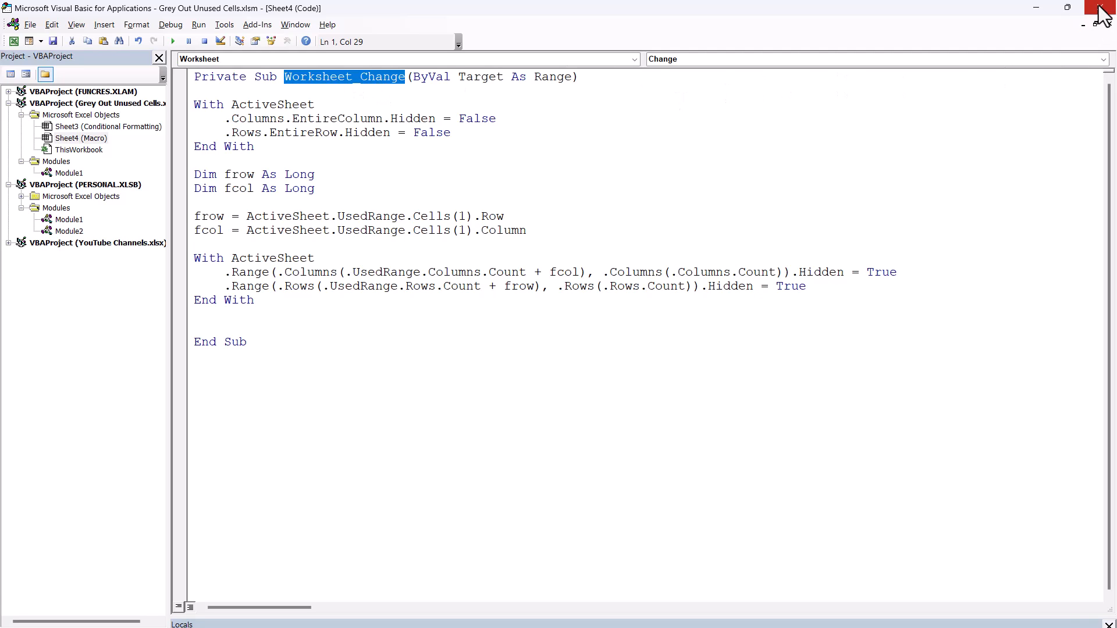
Close the VBA editor and pick cell K9 for the test value 78.
click(1102, 7)
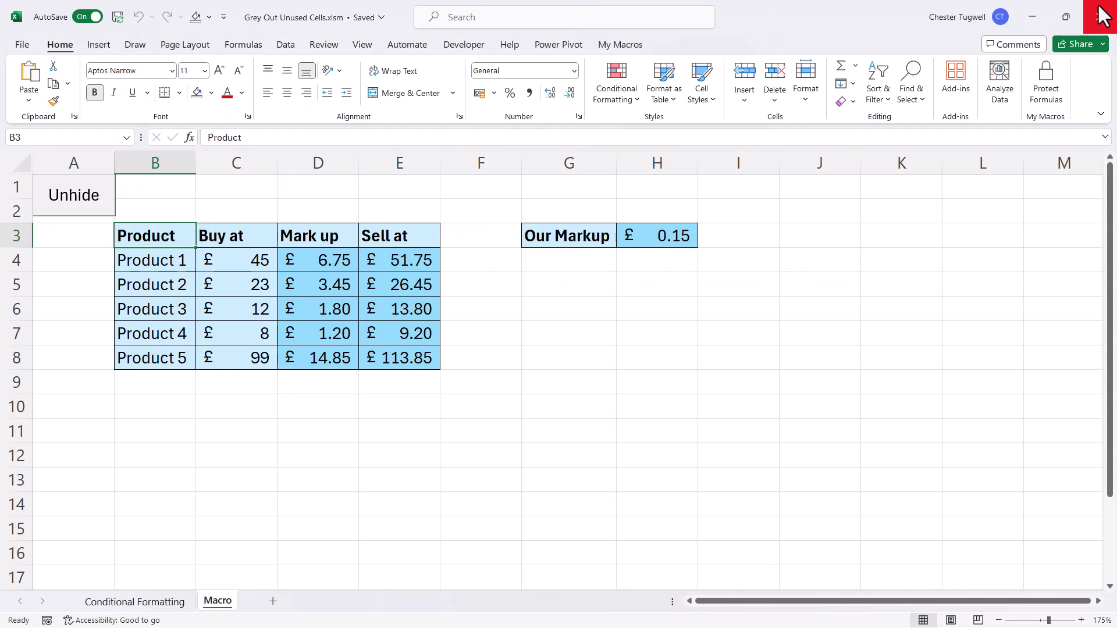
mouse_move(419, 359)
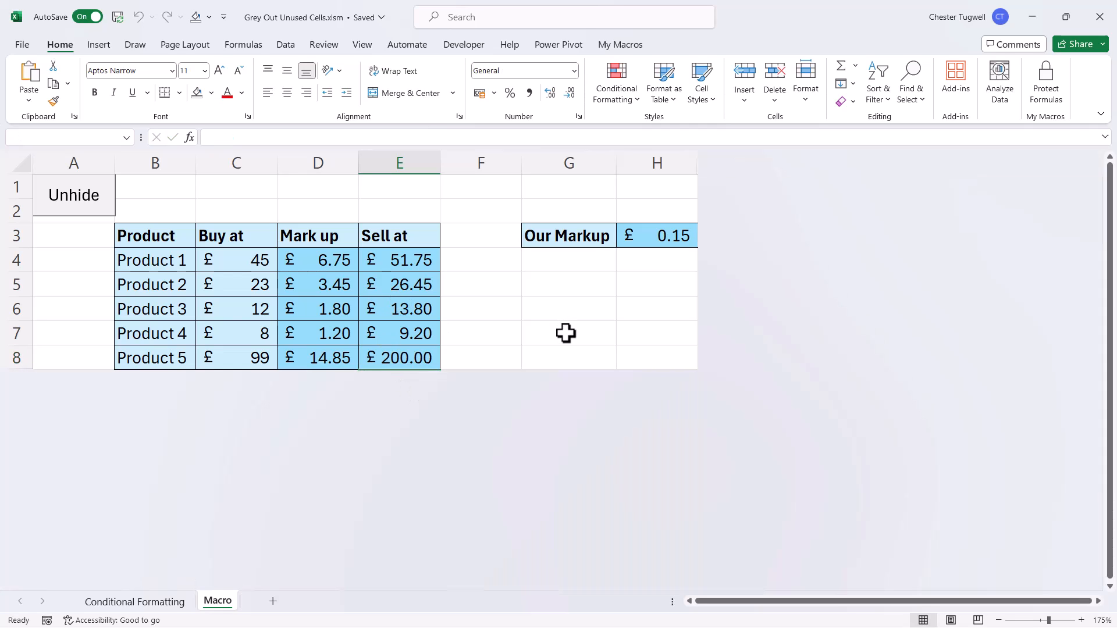
mouse_move(35, 403)
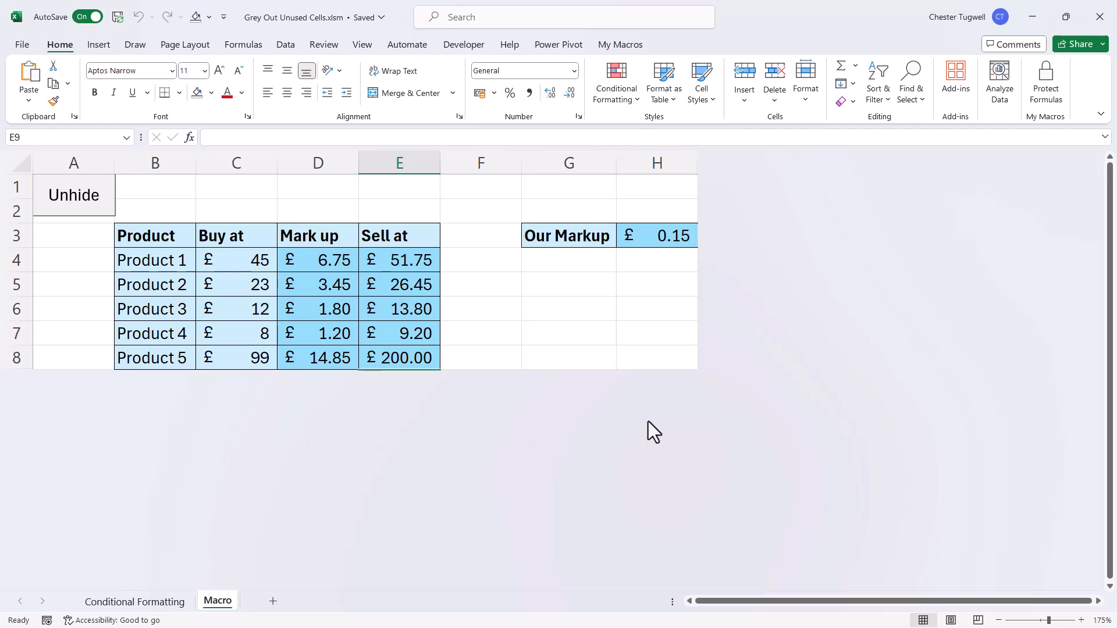
mouse_move(73, 196)
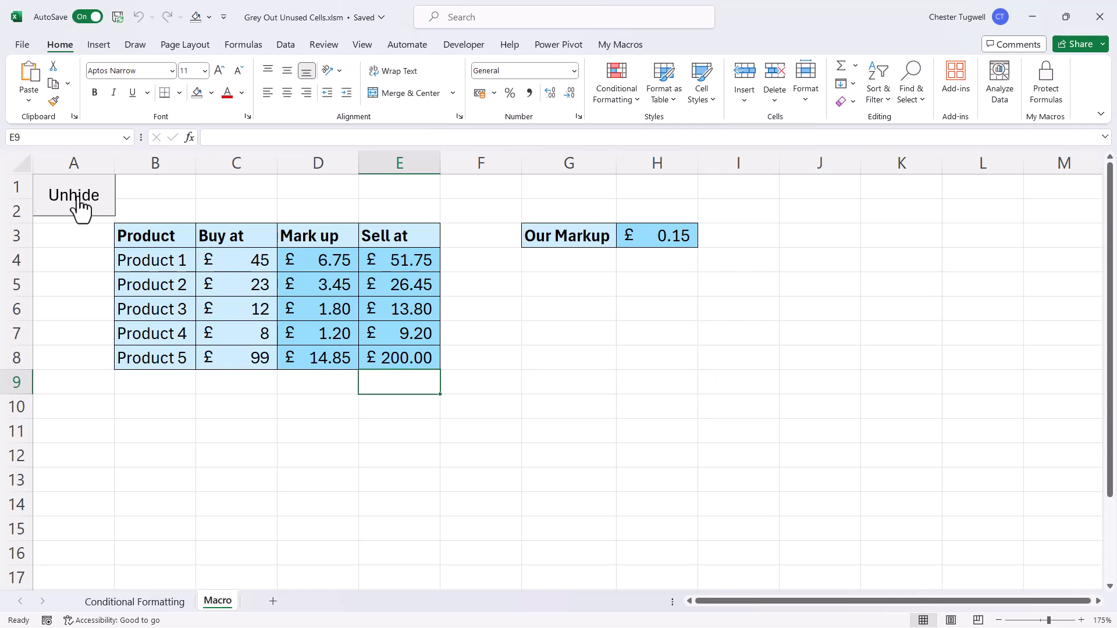
mouse_move(480, 438)
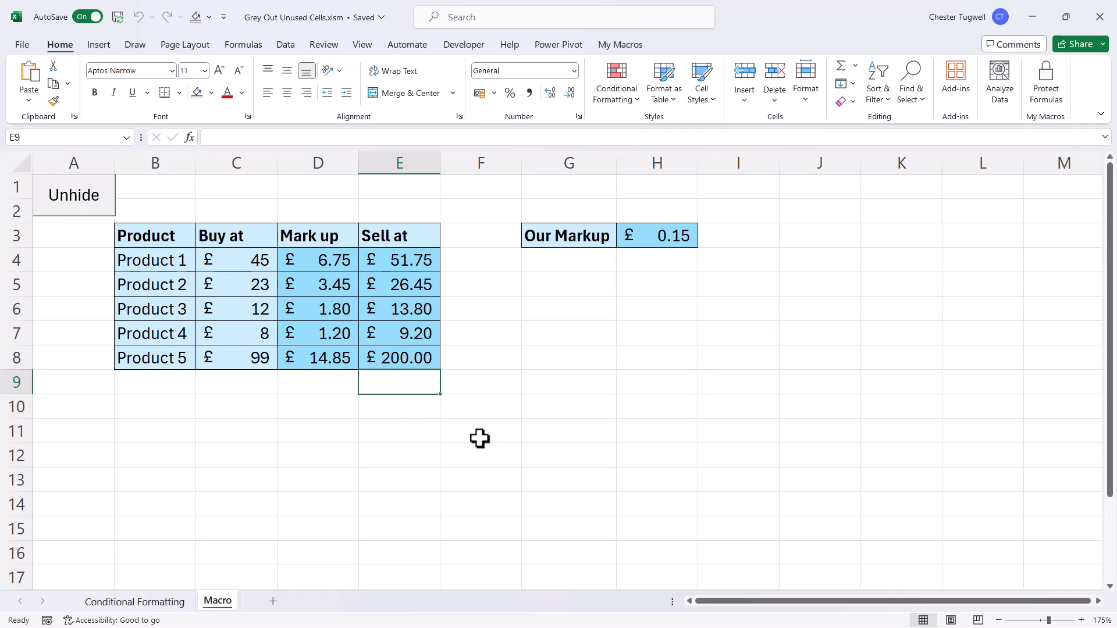
click(900, 383)
text(78)
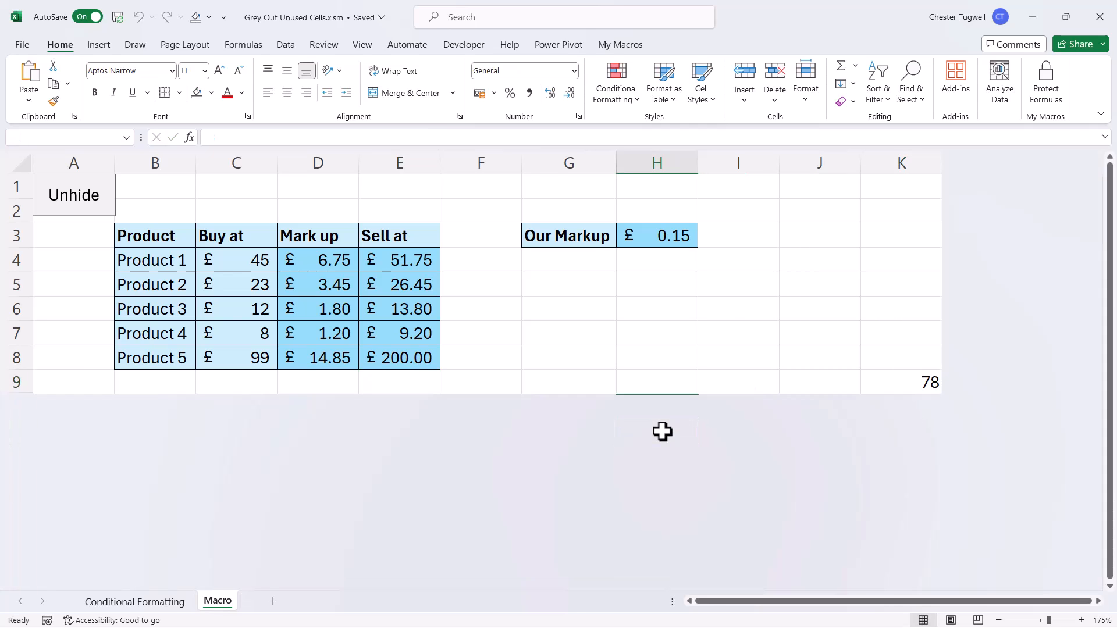
mouse_move(736, 309)
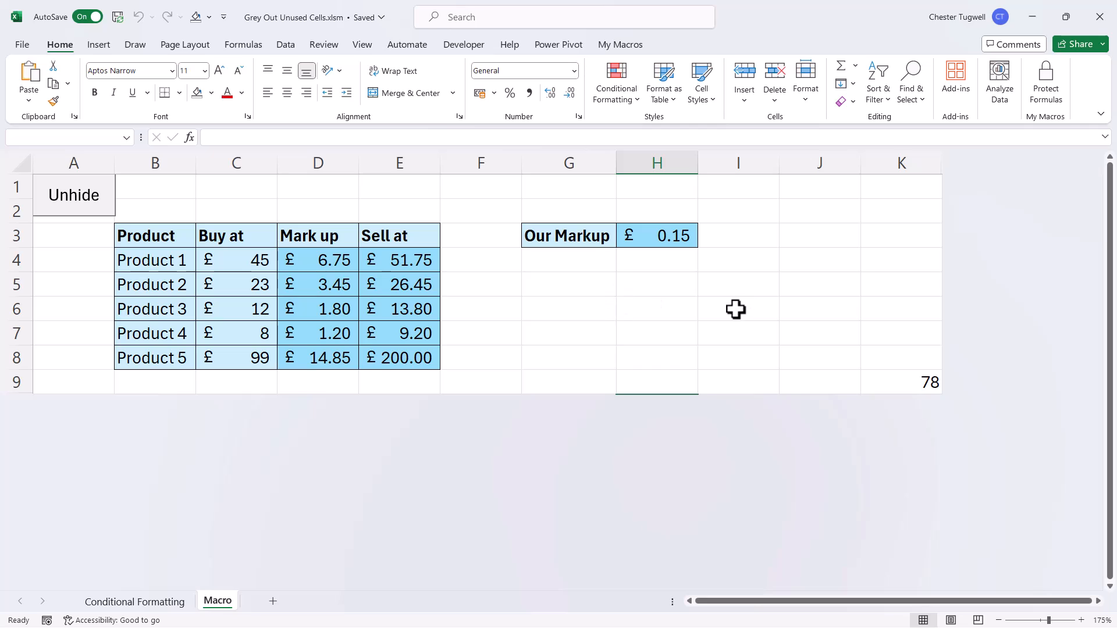
mouse_move(898, 257)
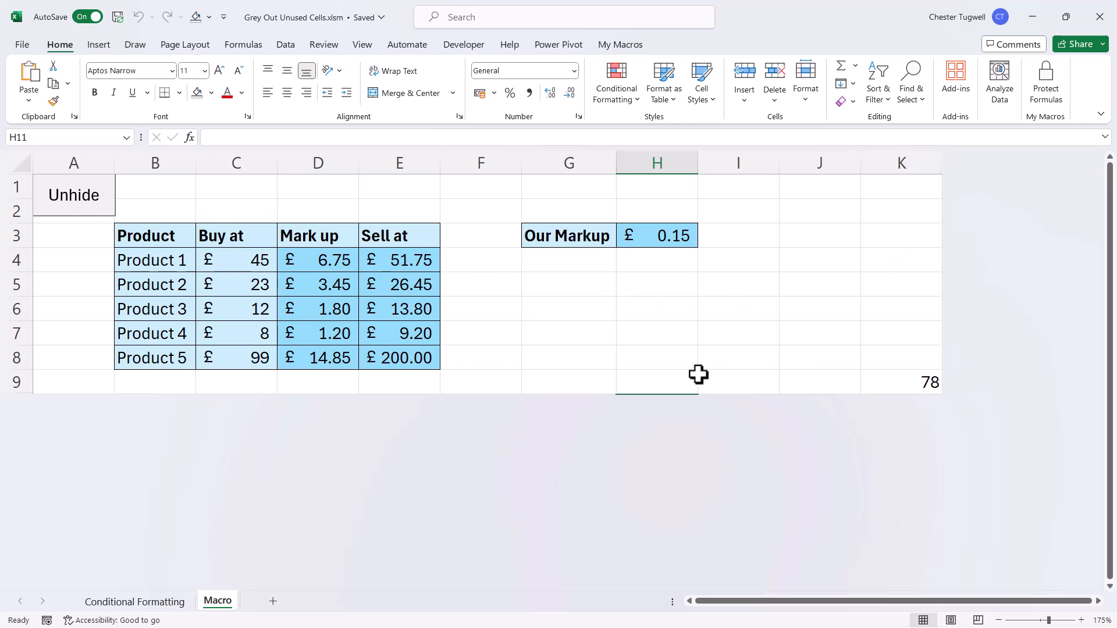
mouse_move(70, 207)
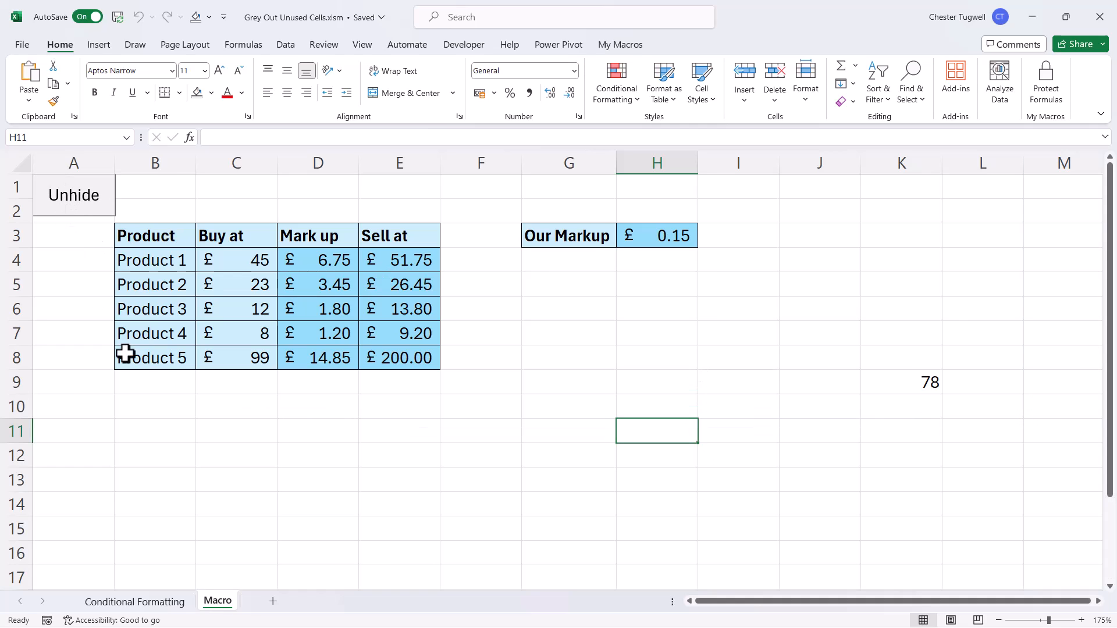
mouse_move(212, 611)
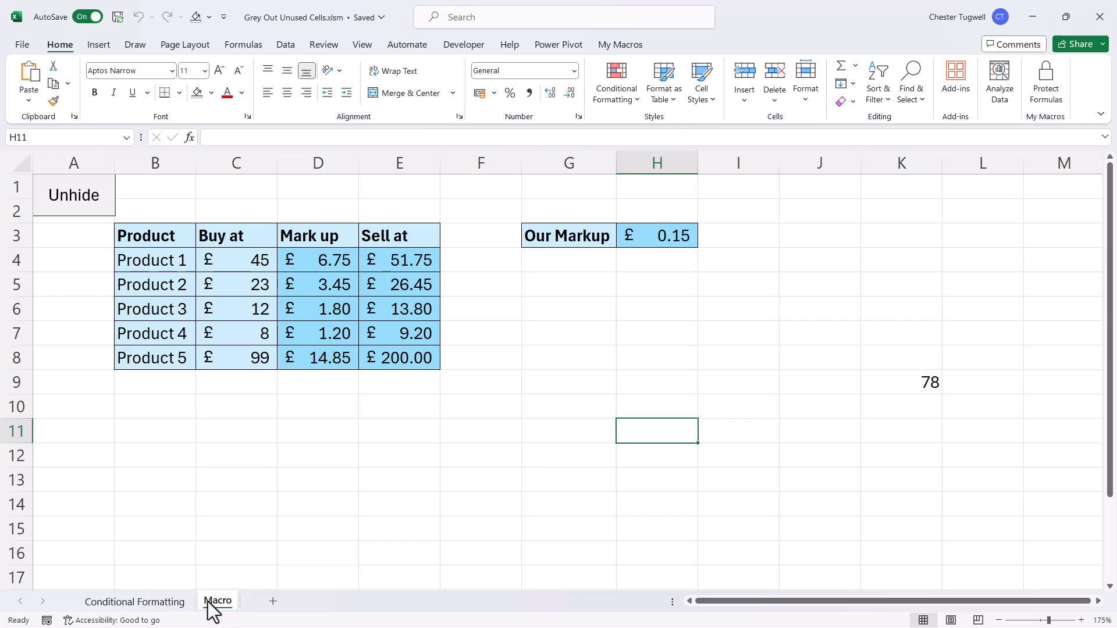
Open the Macro sheet's code, then Module1 of Grey Out Unused Cells.xlsm.
right_click(218, 602)
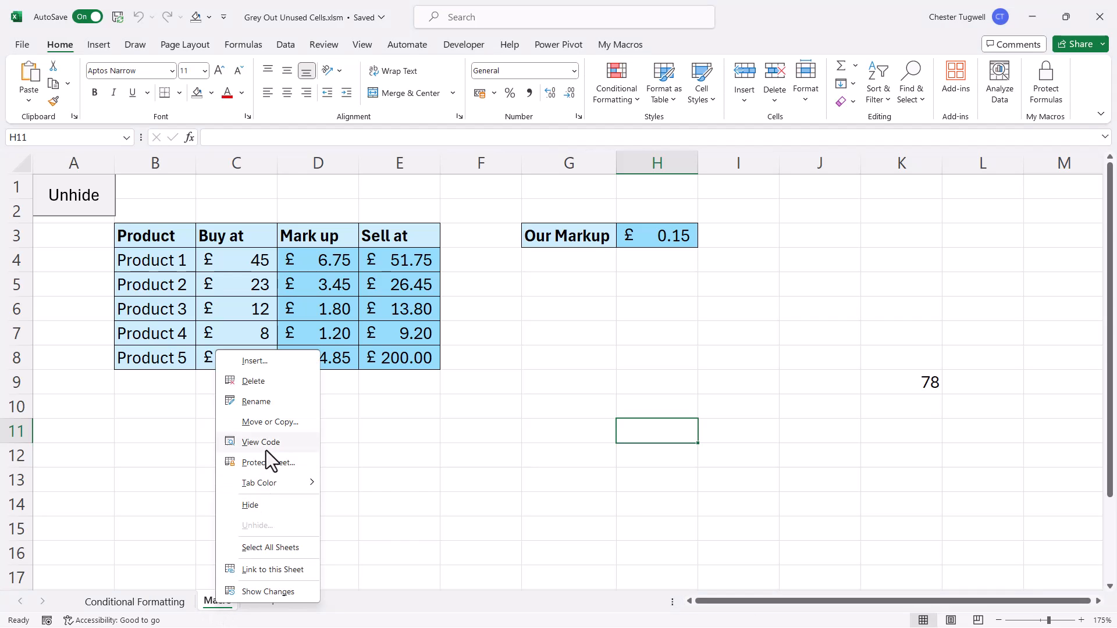
click(261, 441)
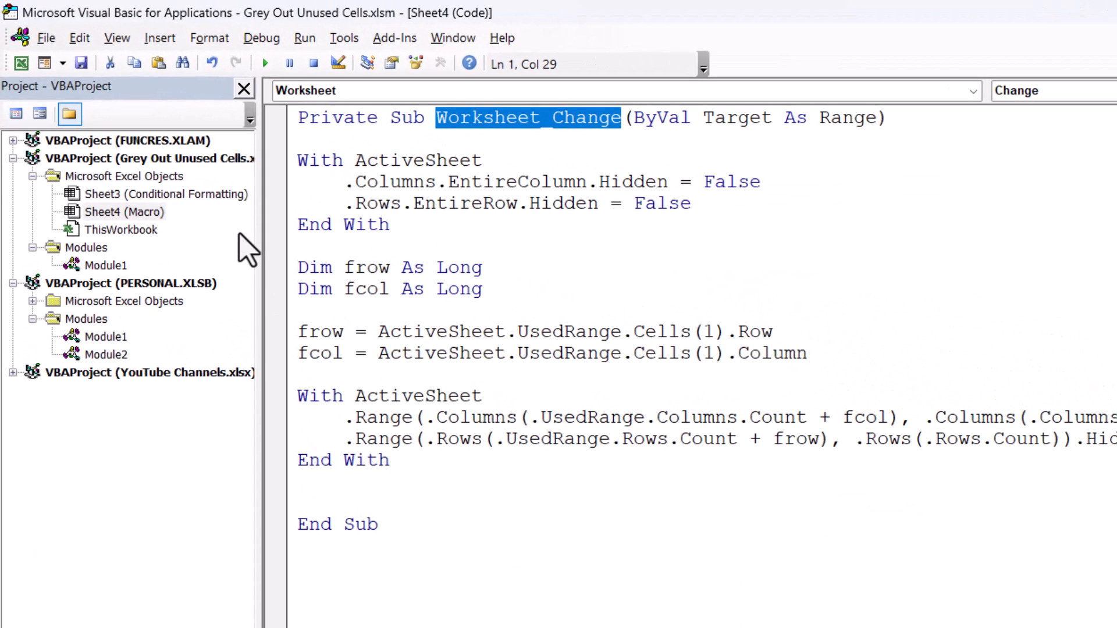
mouse_move(110, 285)
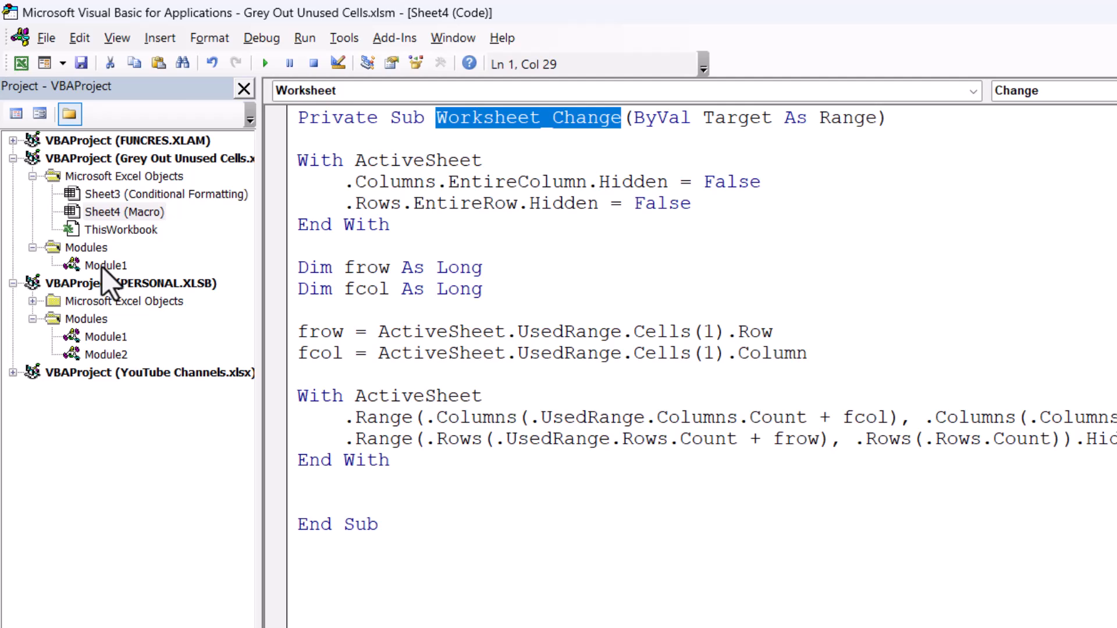
mouse_move(118, 282)
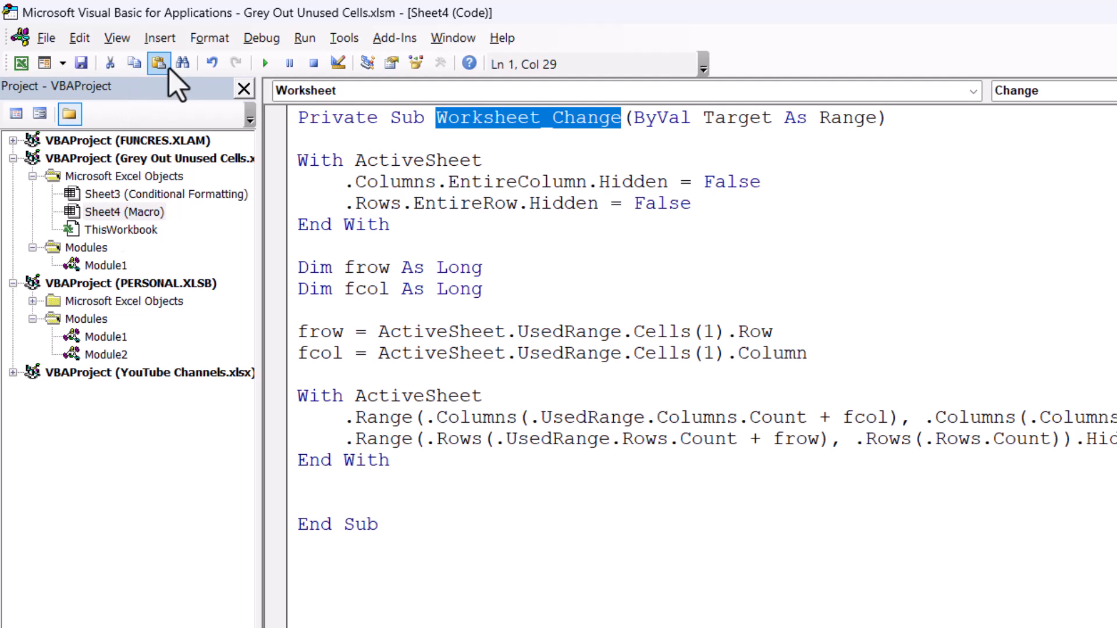
click(159, 37)
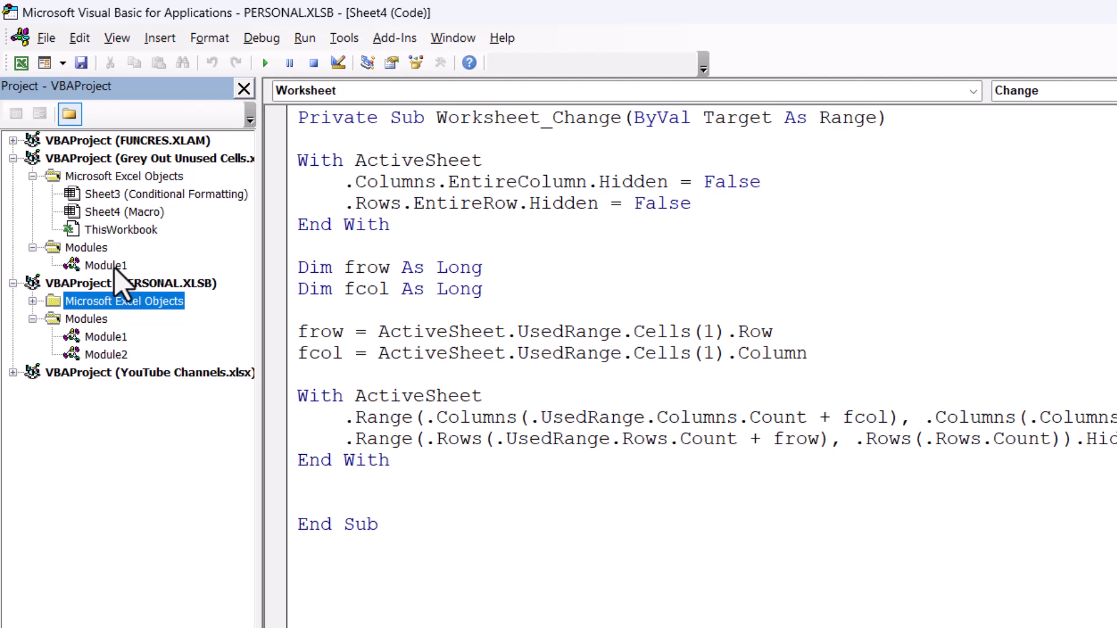
double_click(105, 265)
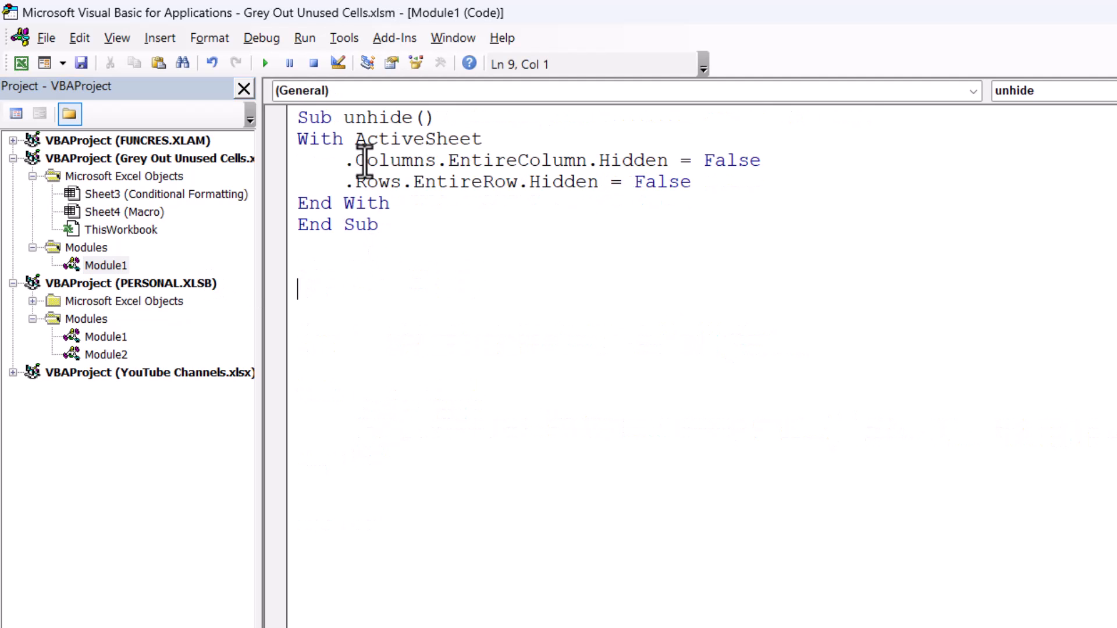
mouse_move(392, 239)
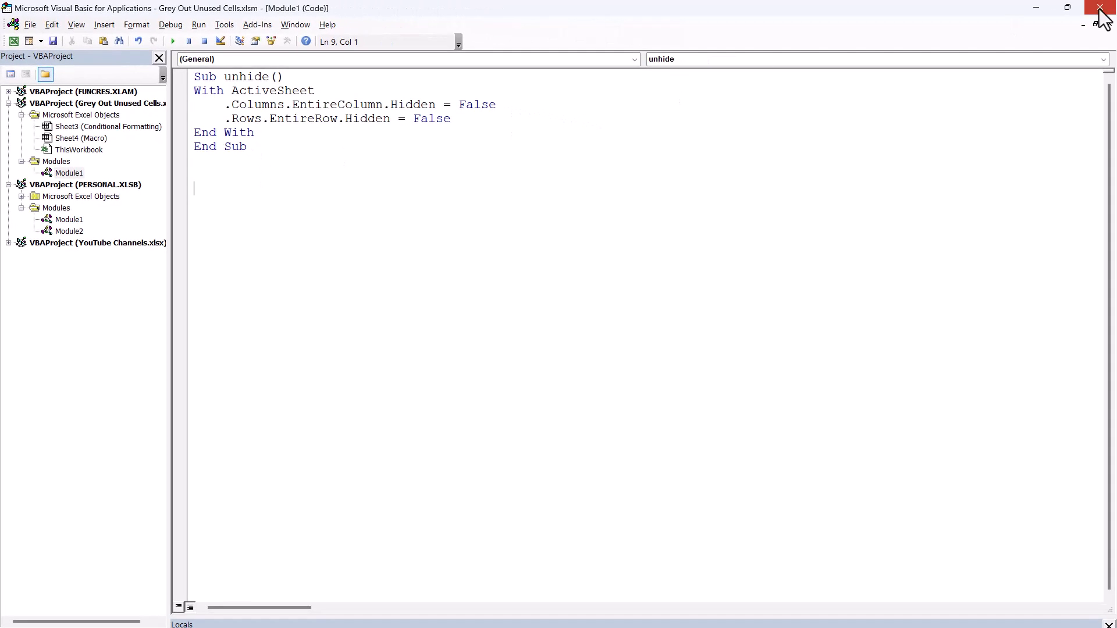
Close the VBA editor and enable the Developer tab in Customize Ribbon.
click(1101, 8)
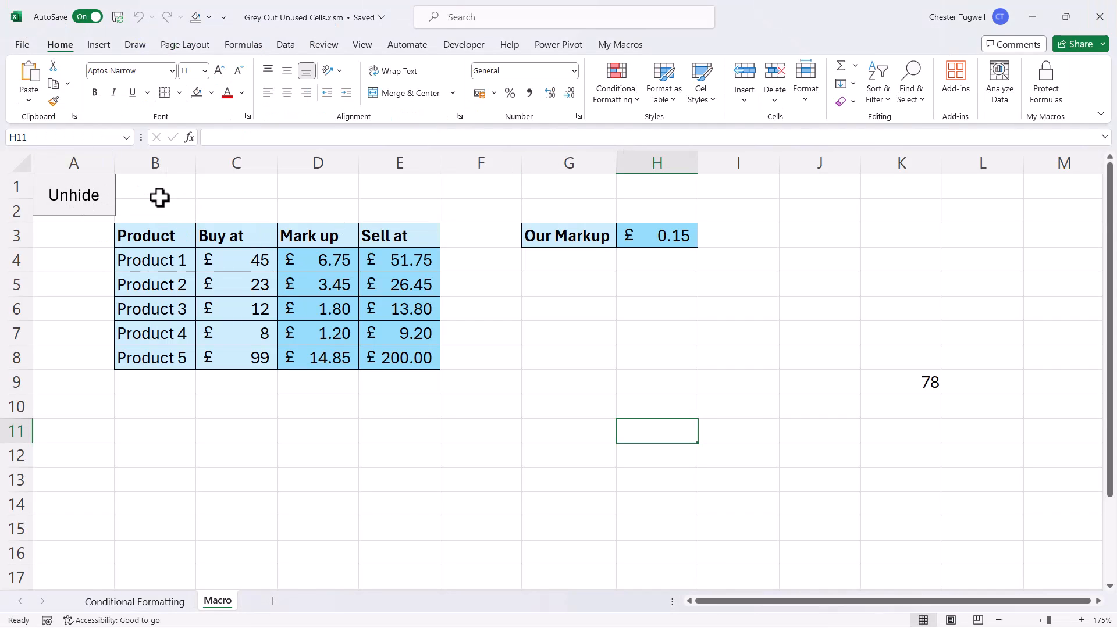
mouse_move(455, 60)
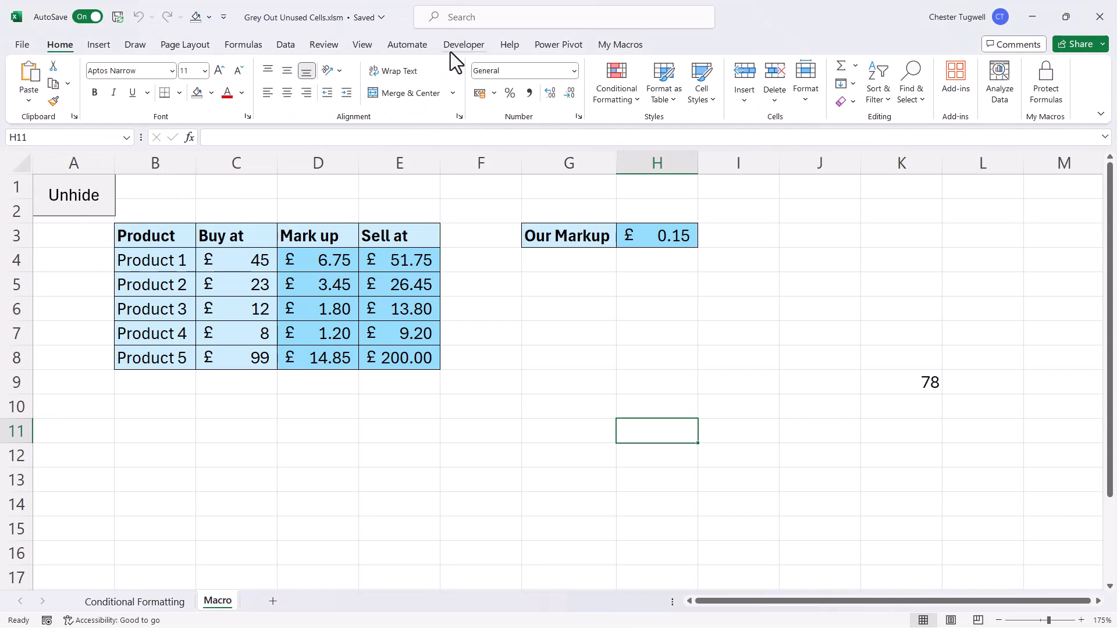
click(464, 44)
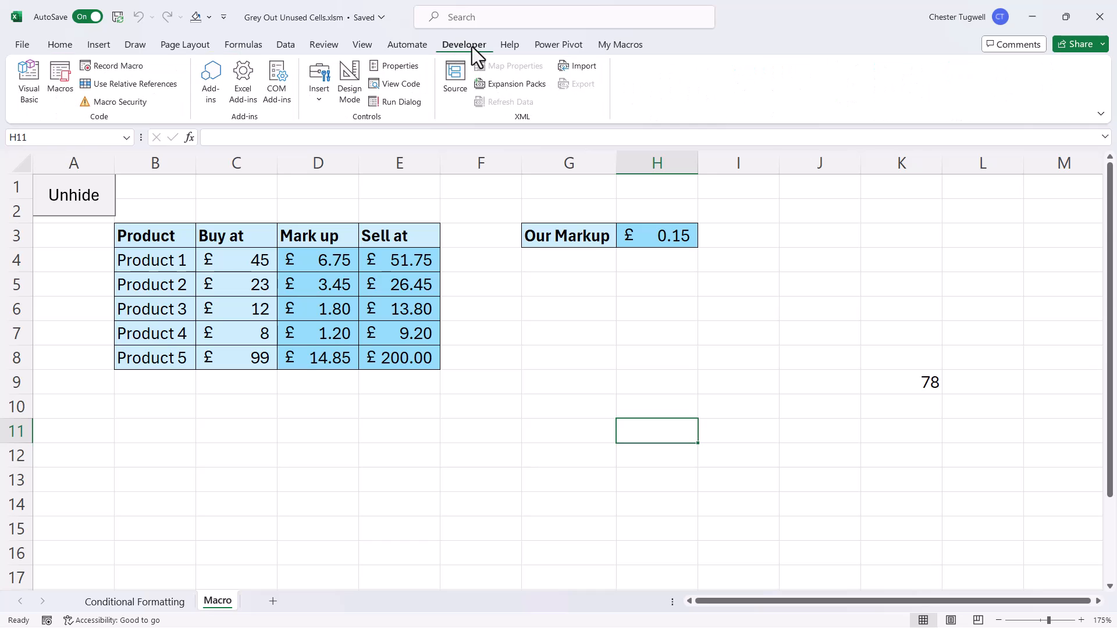
mouse_move(313, 53)
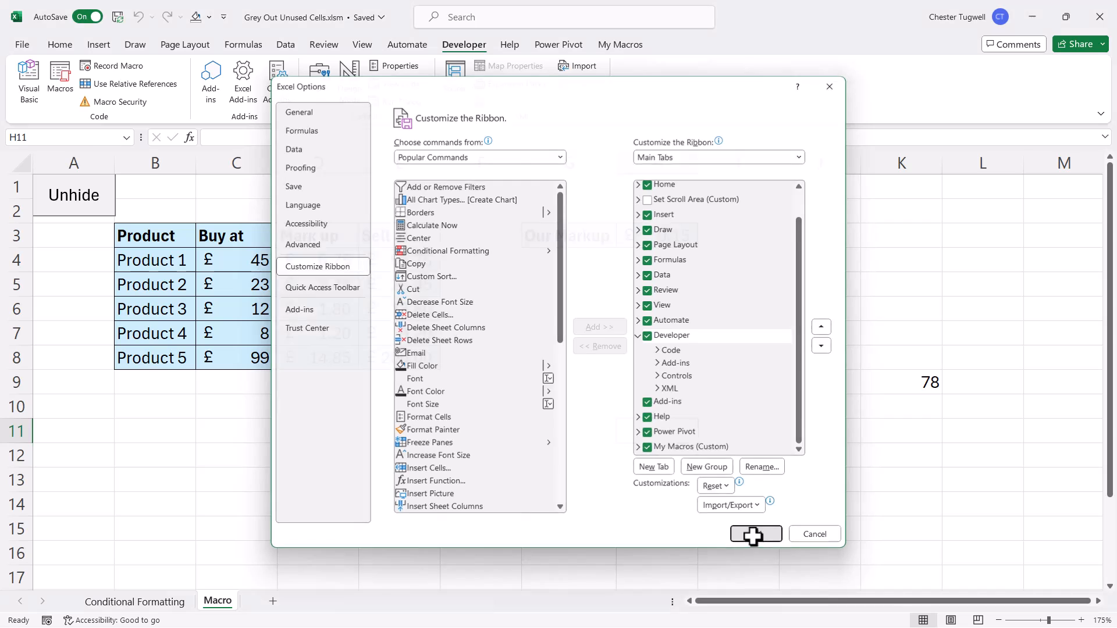
click(756, 534)
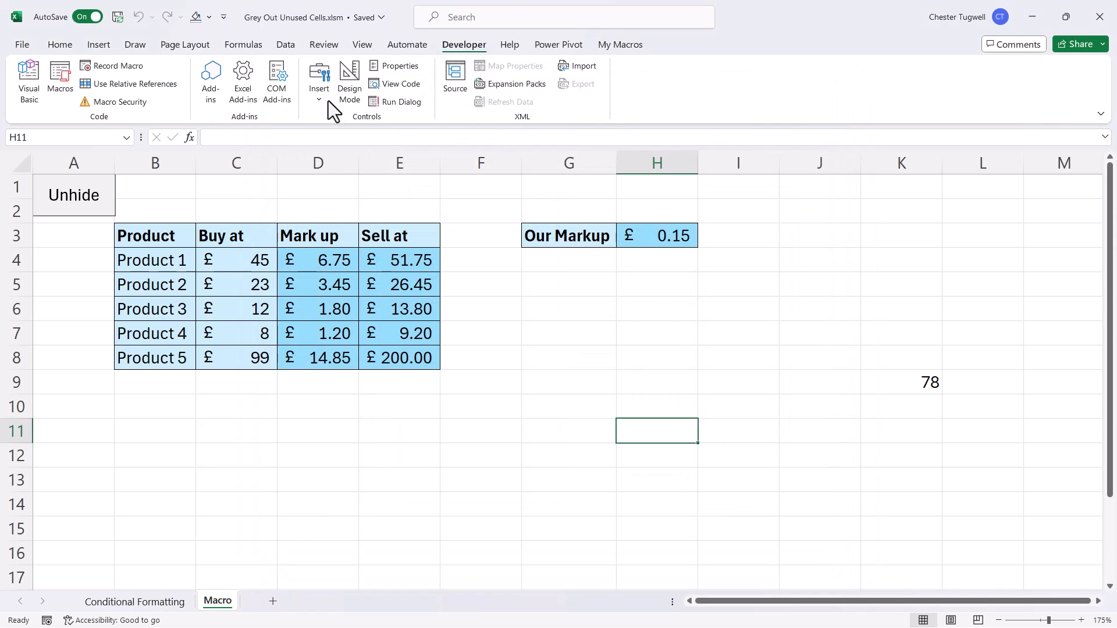
Draw a Form Controls button assigned to the unhide macro and caption it 'Unhide'.
click(318, 96)
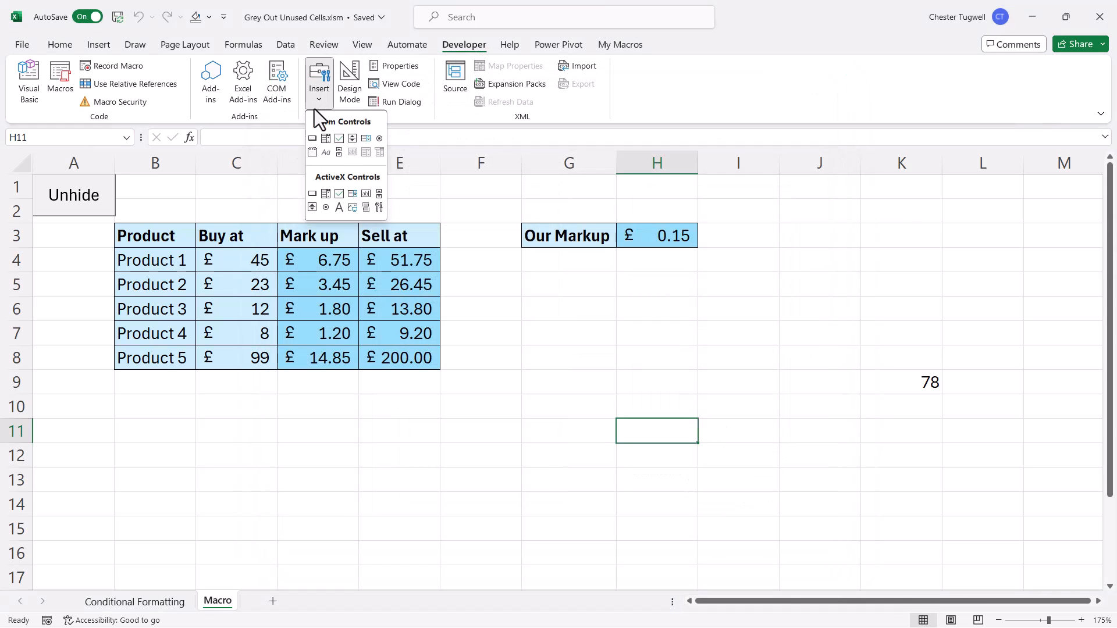
mouse_move(314, 139)
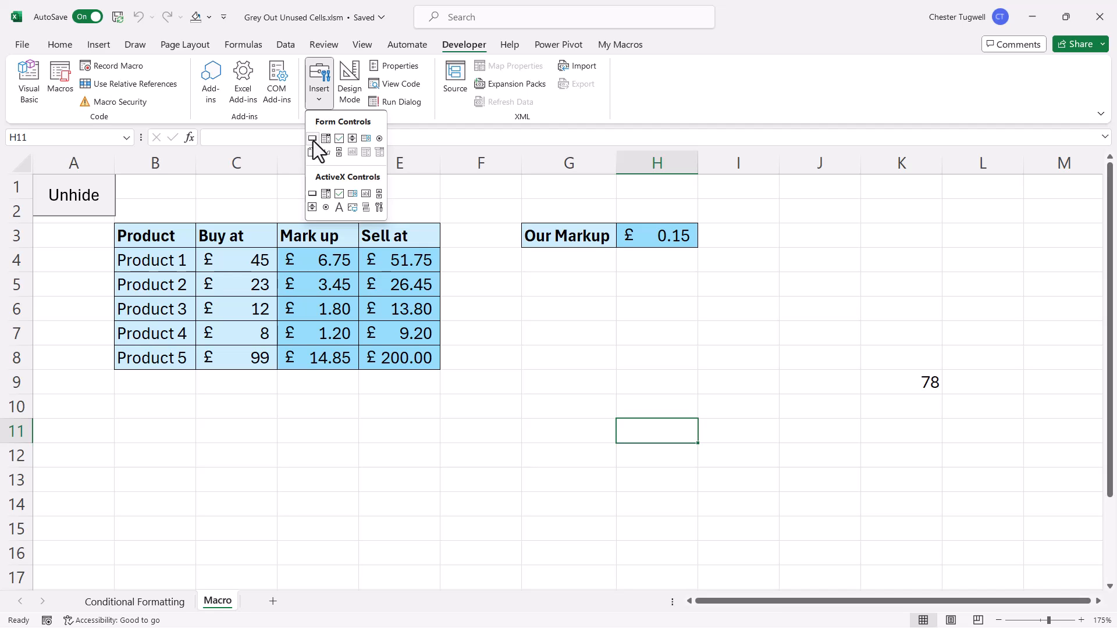
click(311, 139)
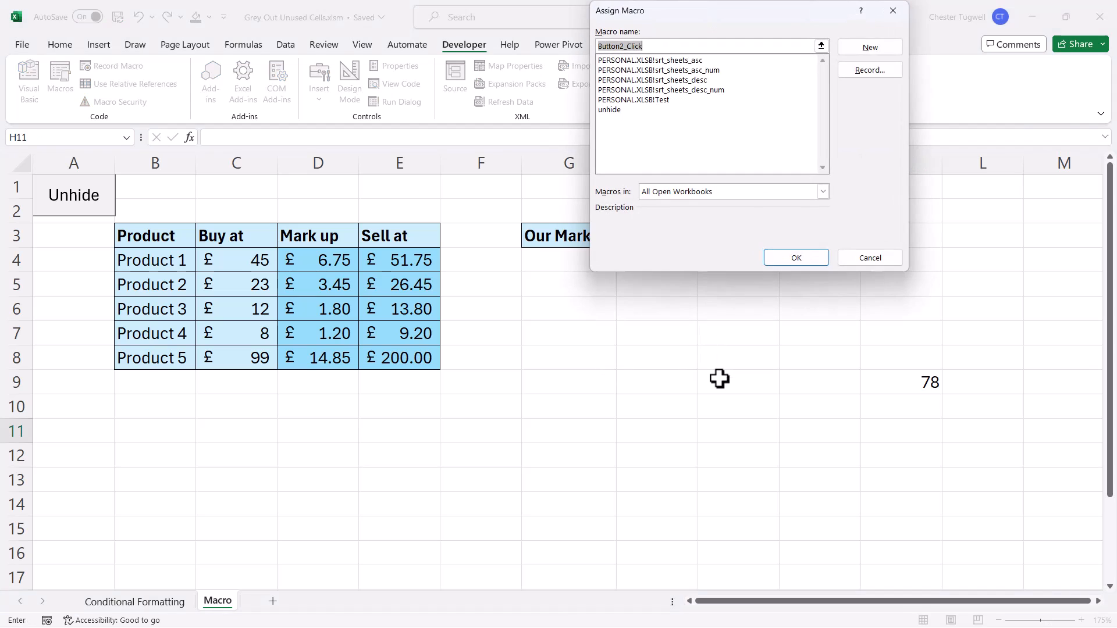
mouse_move(616, 123)
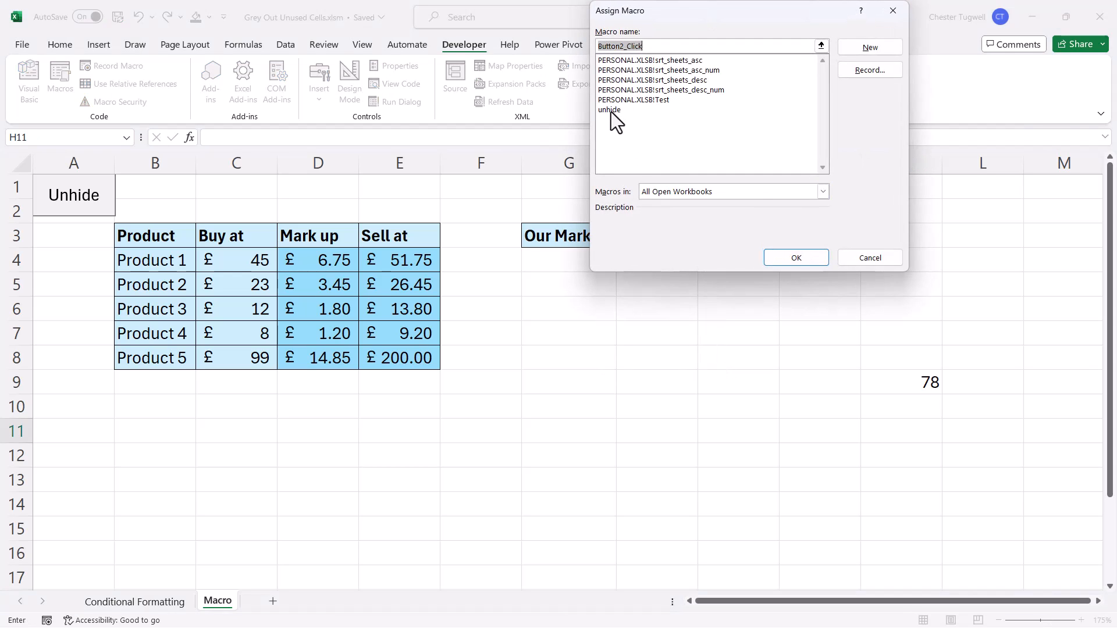
click(609, 110)
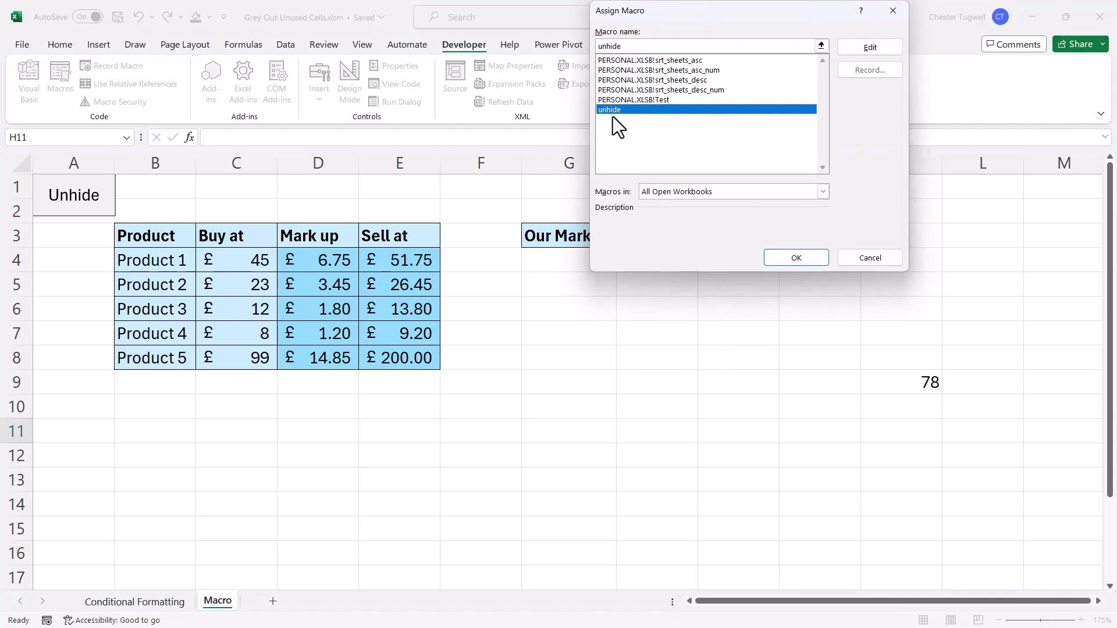
click(796, 257)
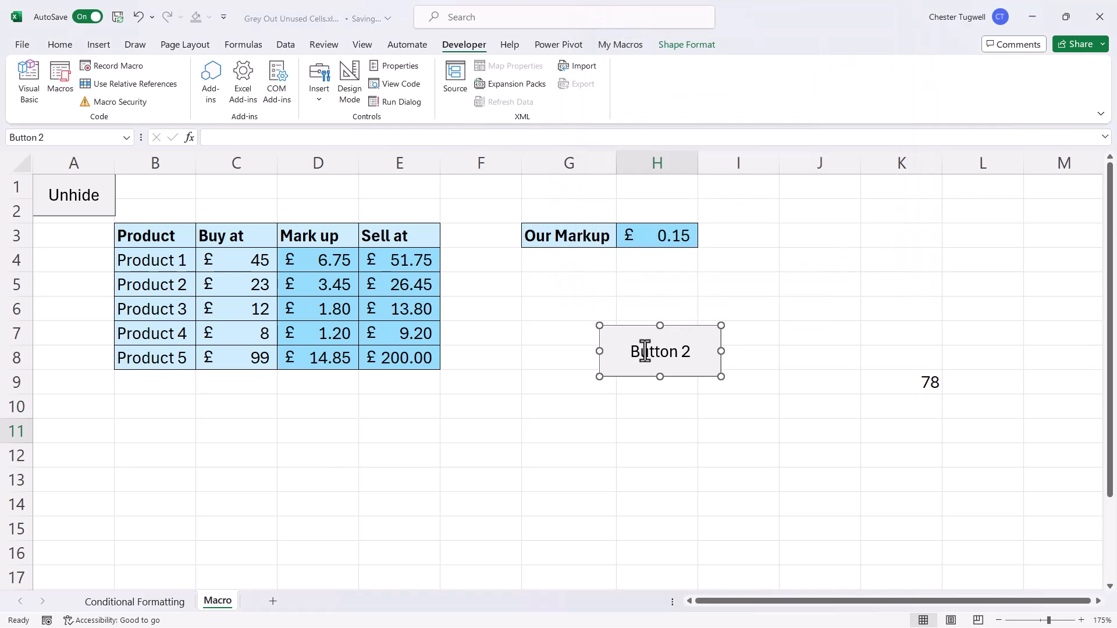
double_click(659, 350)
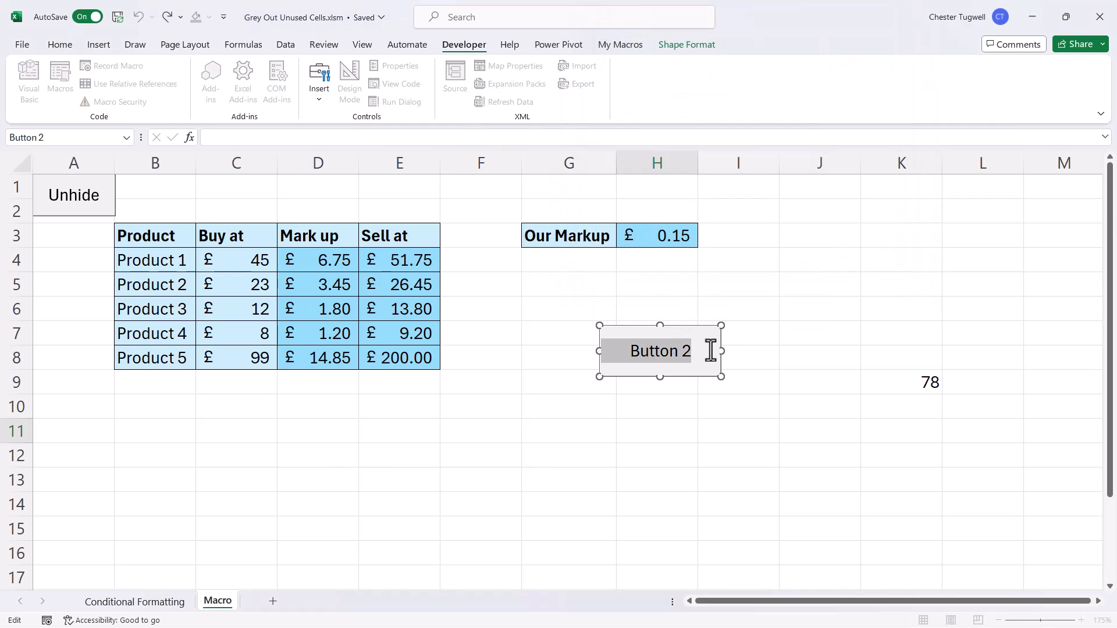
text(Unhide)
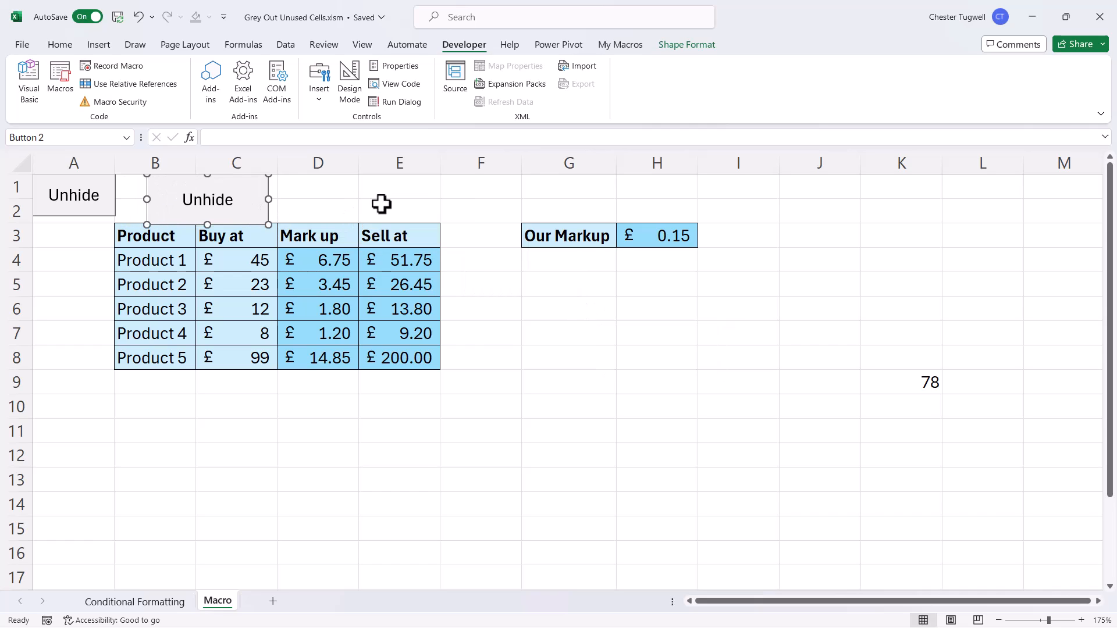
Enter 'g' in E12 to hide unused rows and columns, then restore them with Unhide.
click(480, 259)
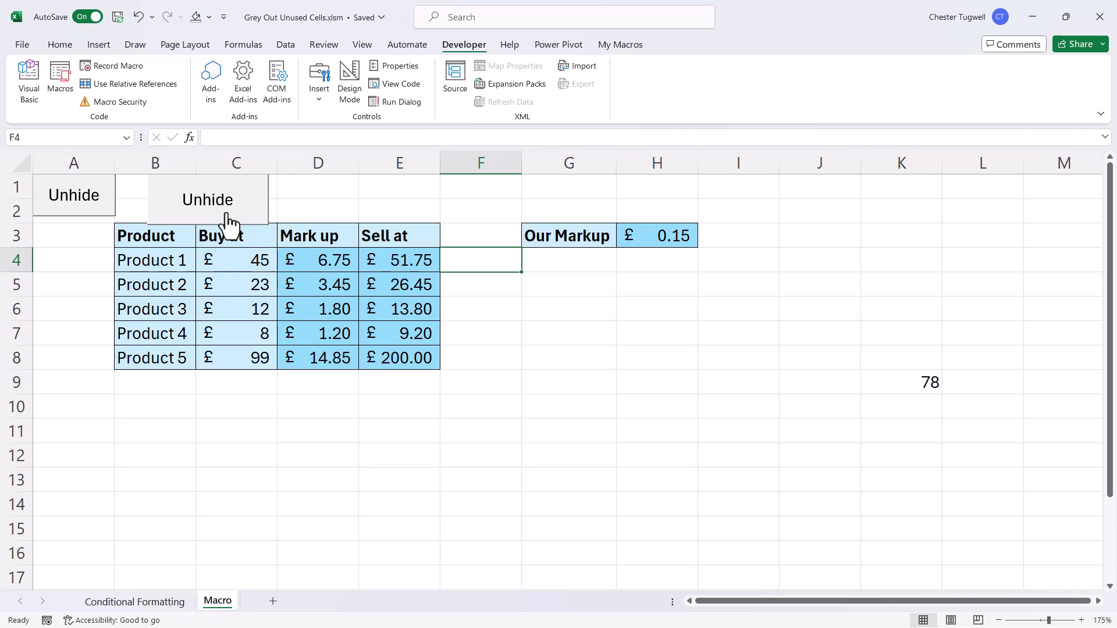
click(399, 454)
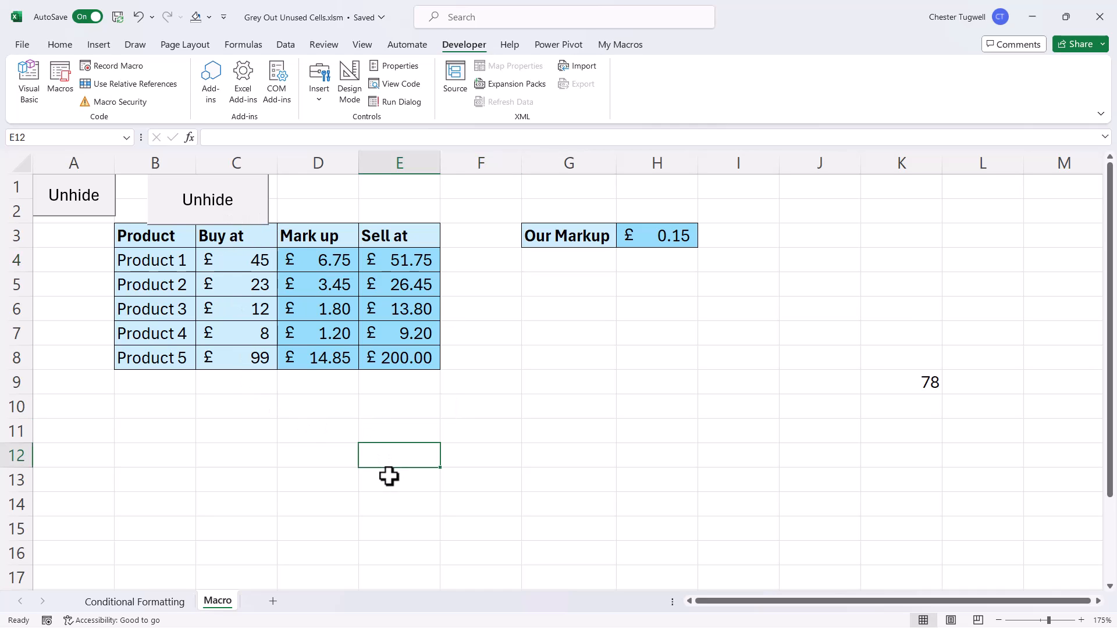
text(g)
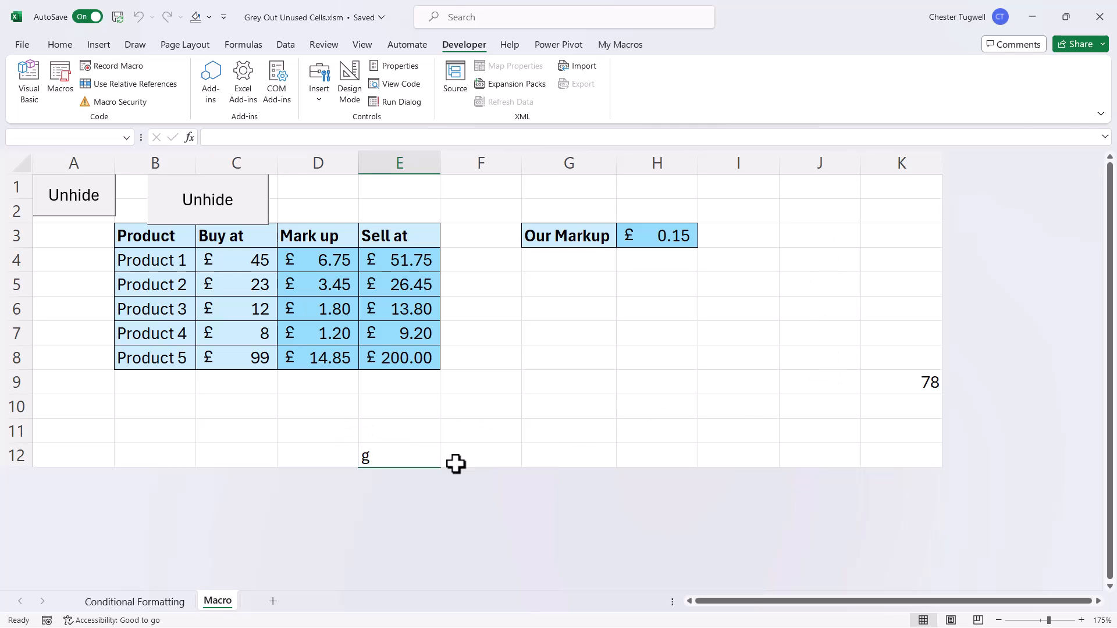
mouse_move(225, 206)
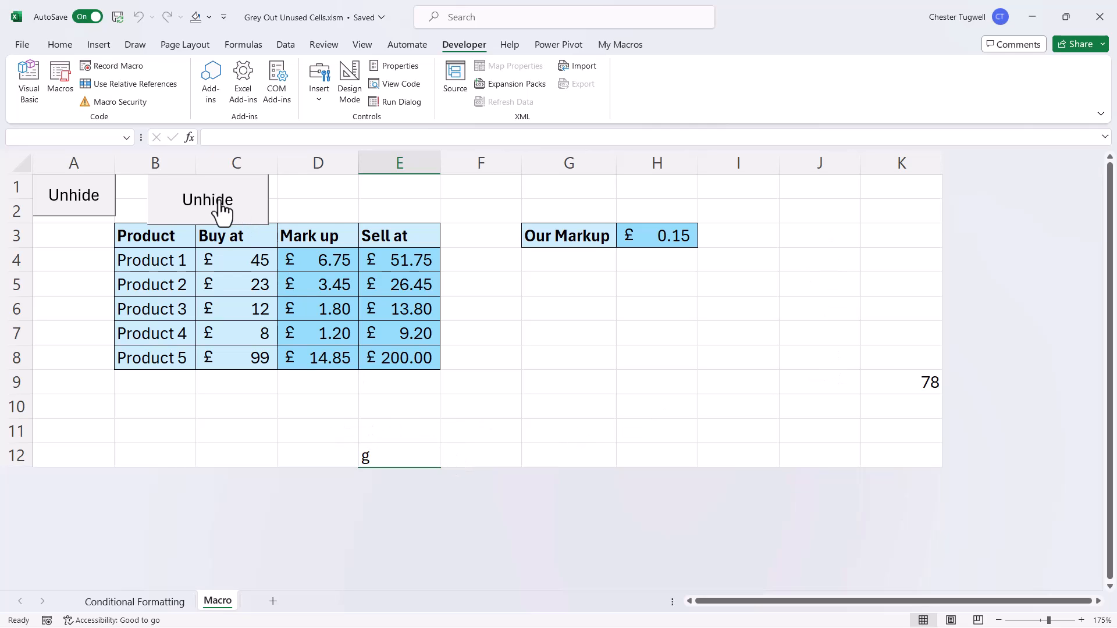
click(399, 527)
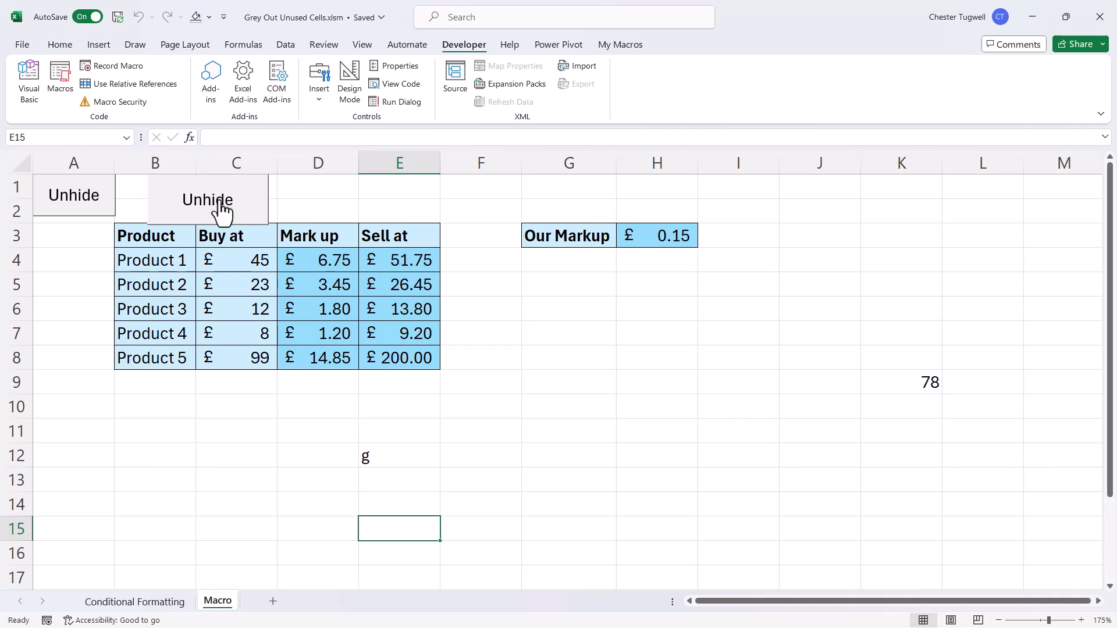
mouse_move(605, 439)
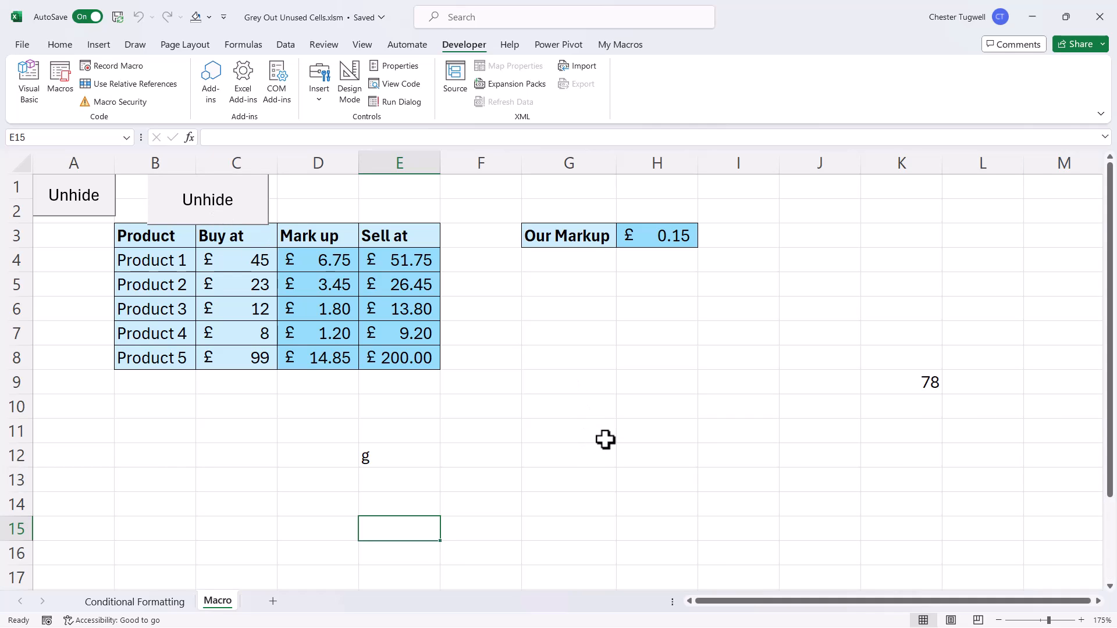